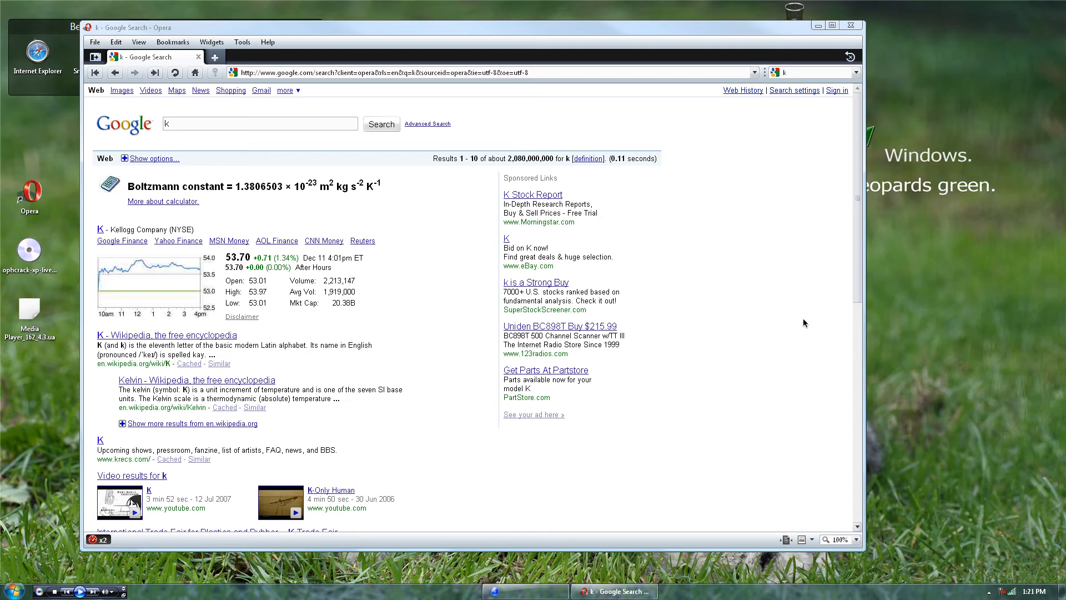
mouse_move(308, 43)
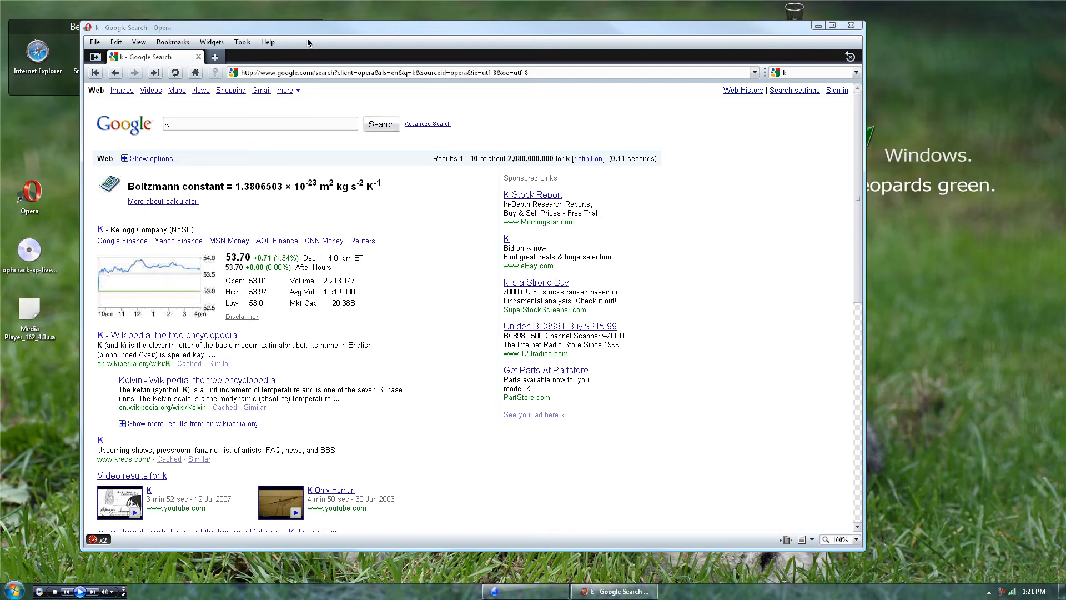
mouse_move(285, 38)
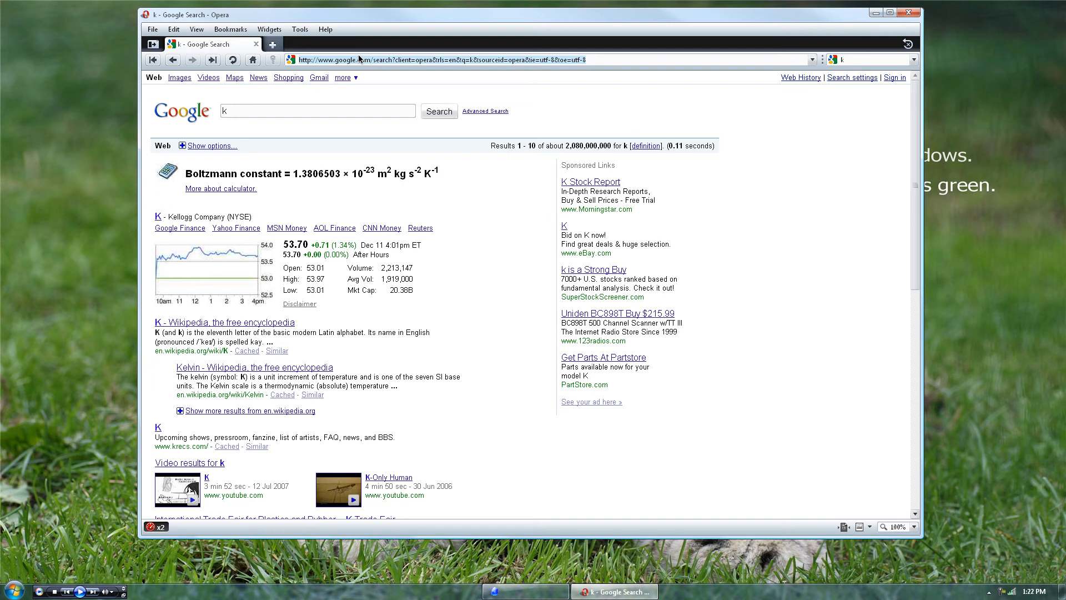
Search Google for 'opera turbo' from the address field.
type("opera")
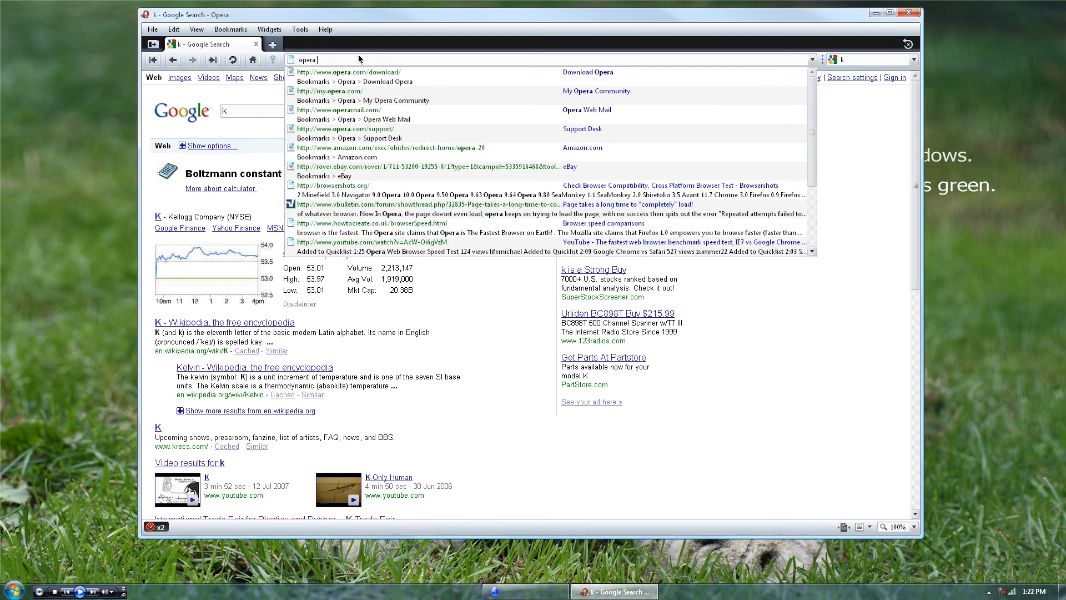
type("turbo&sourceid=opera&ie=utf-8&oe=utf-8")
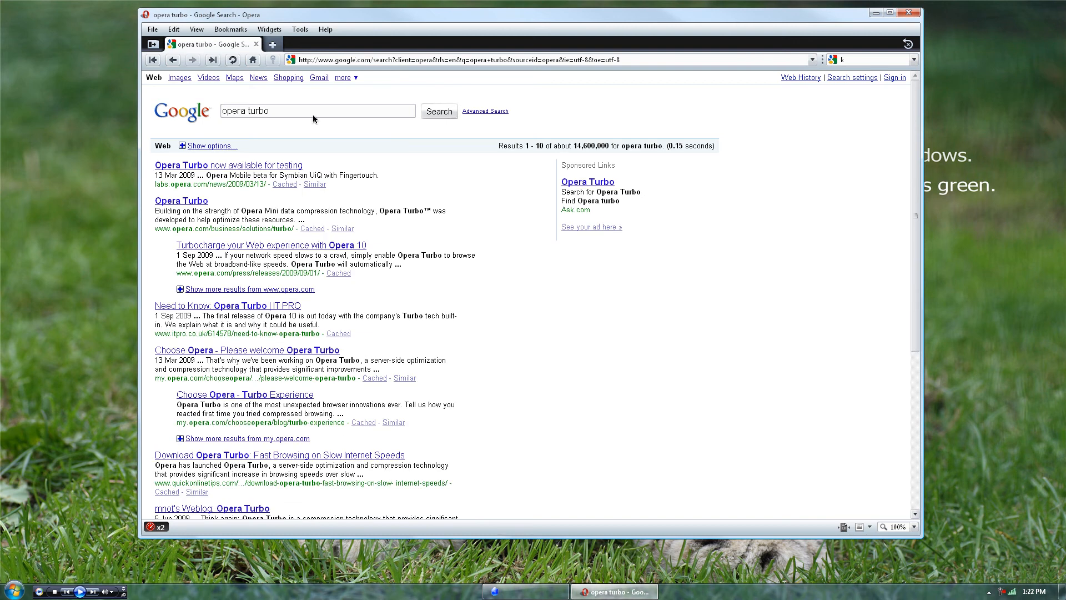
mouse_move(280, 381)
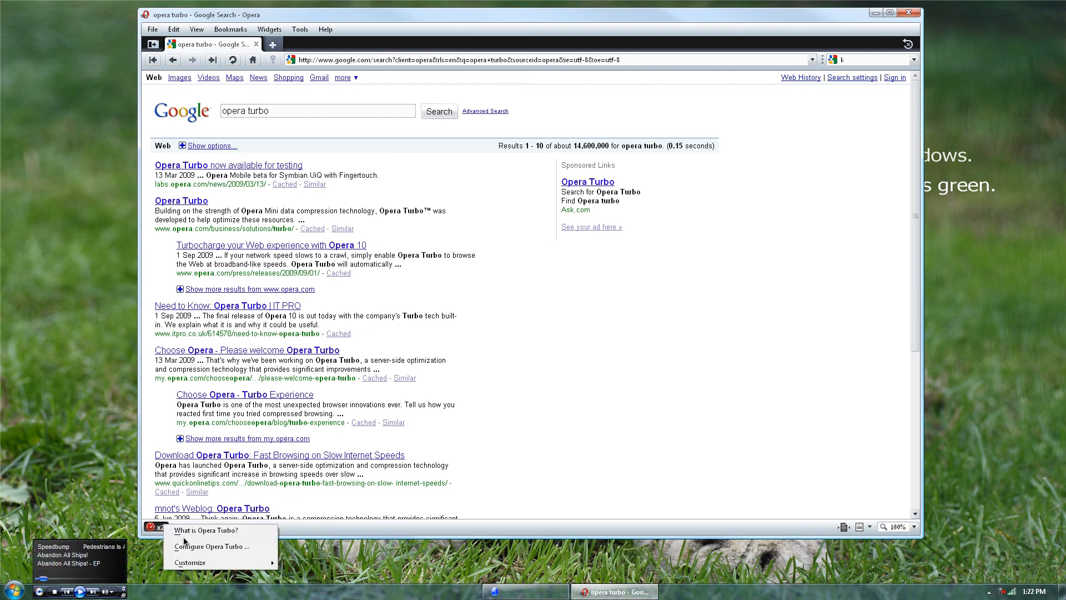
Choose 'What is Opera Turbo?' from the Turbo status-bar menu.
left_click(207, 531)
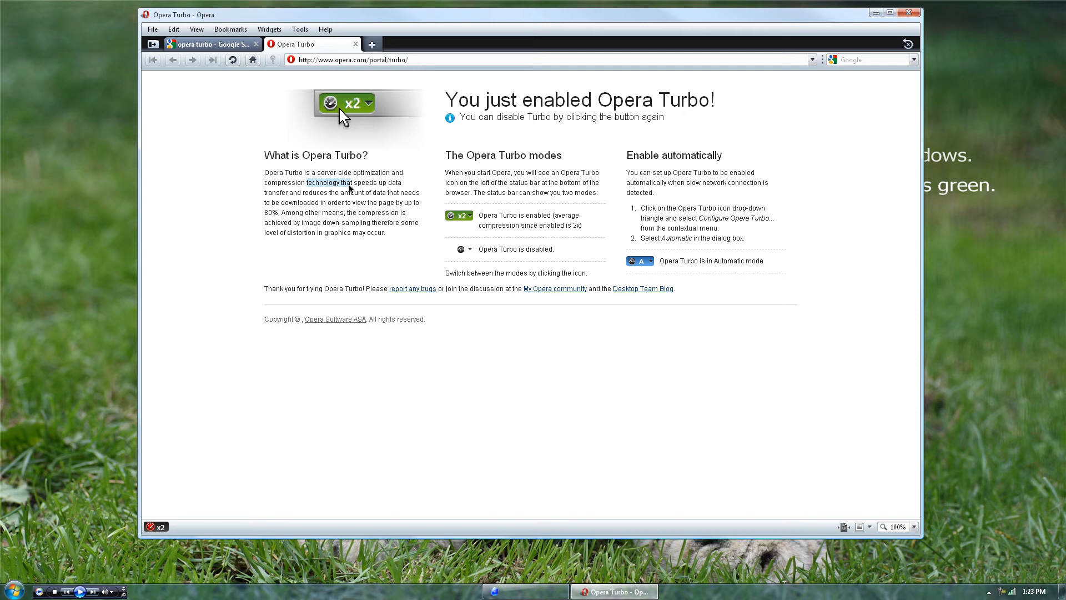
mouse_move(573, 453)
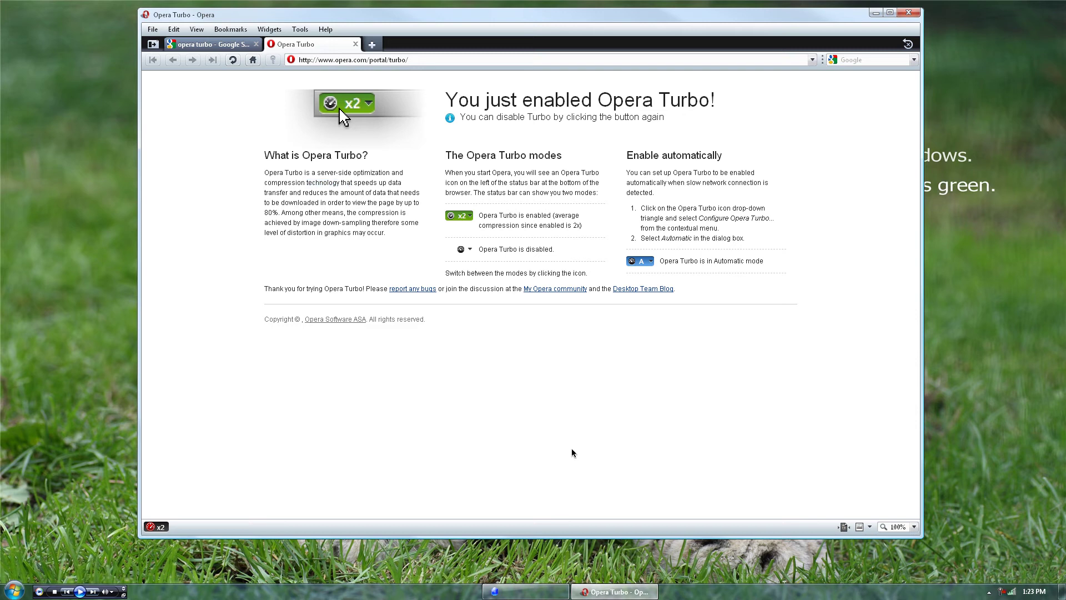
mouse_move(560, 434)
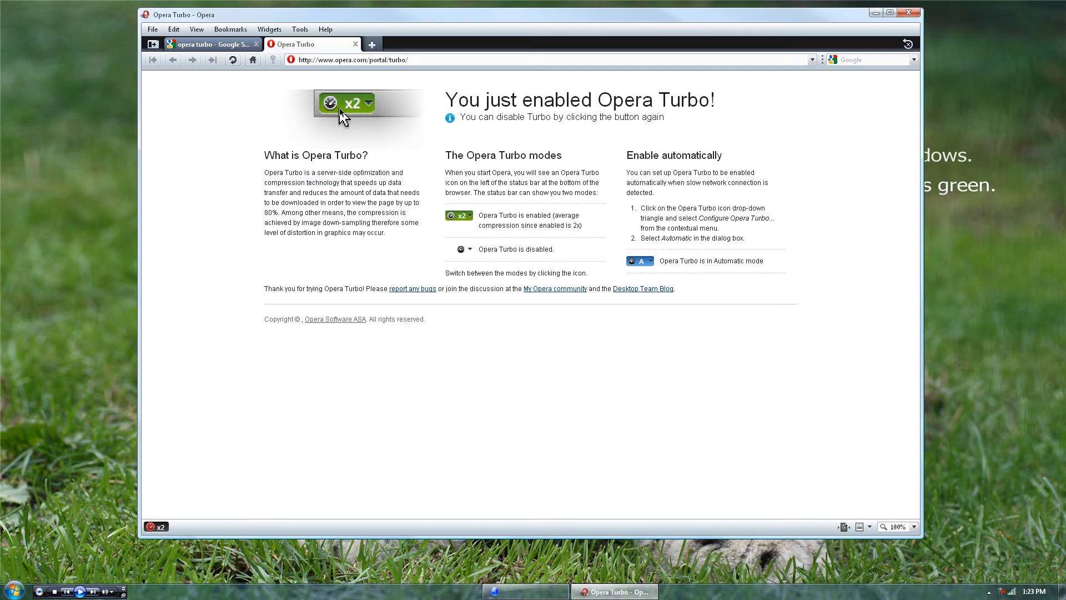
mouse_move(237, 116)
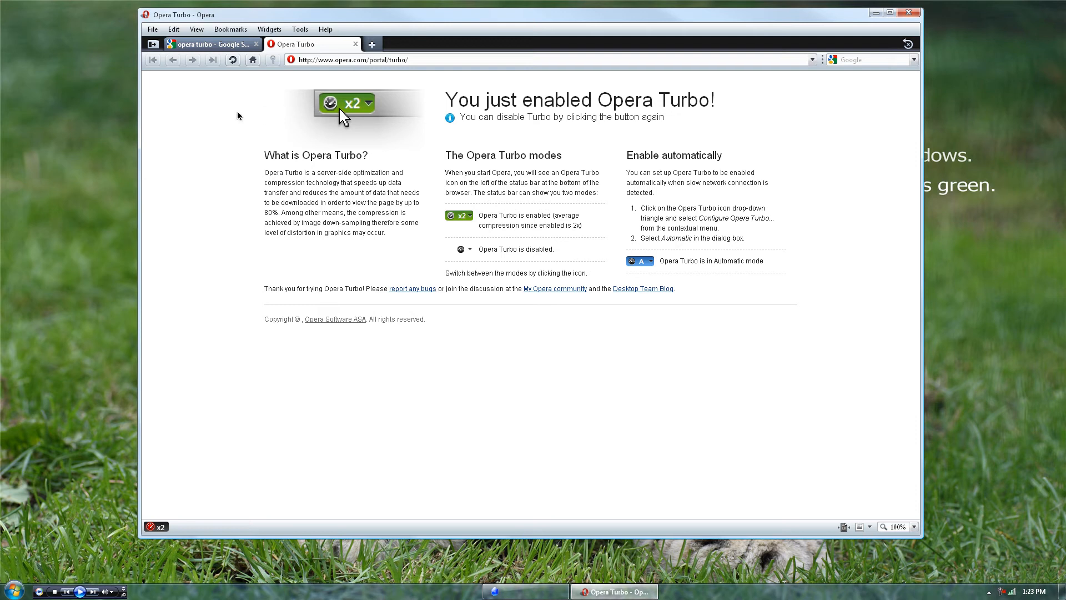
mouse_move(210, 43)
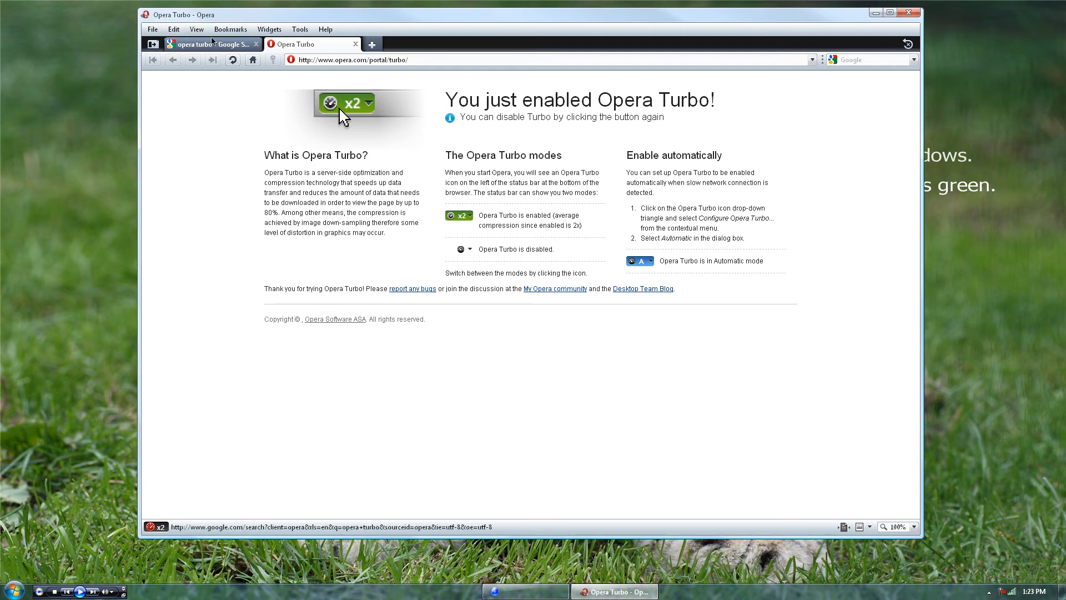
mouse_move(231, 291)
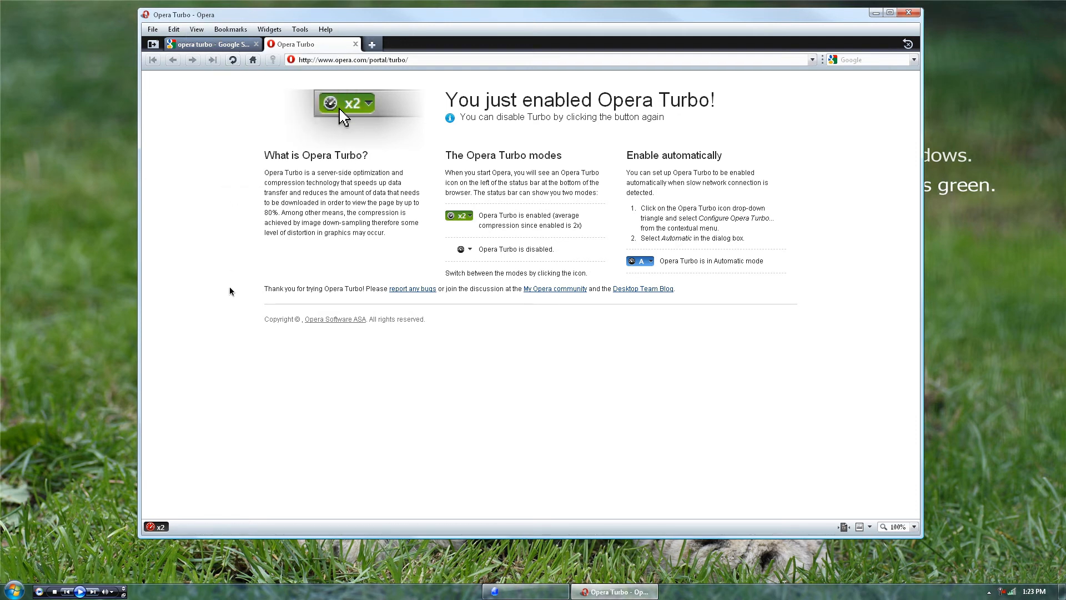
mouse_move(204, 43)
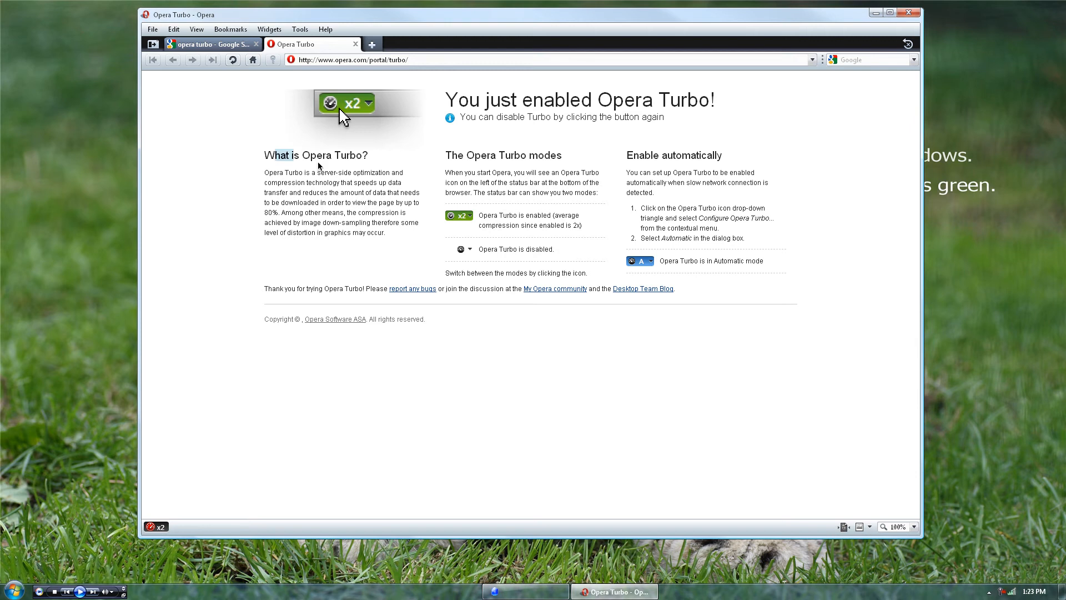
mouse_move(196, 527)
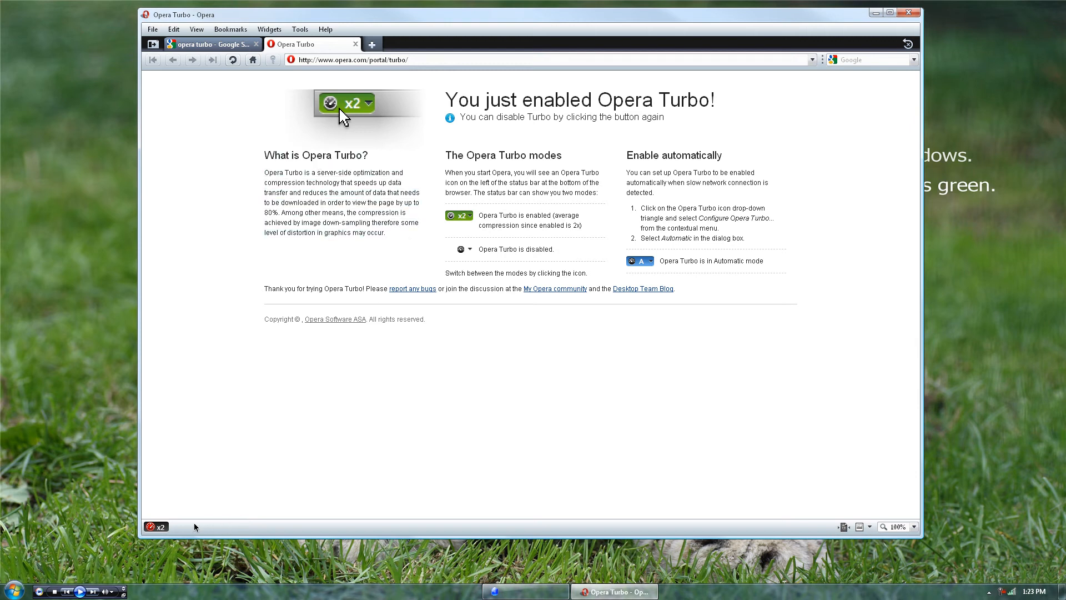
mouse_move(157, 527)
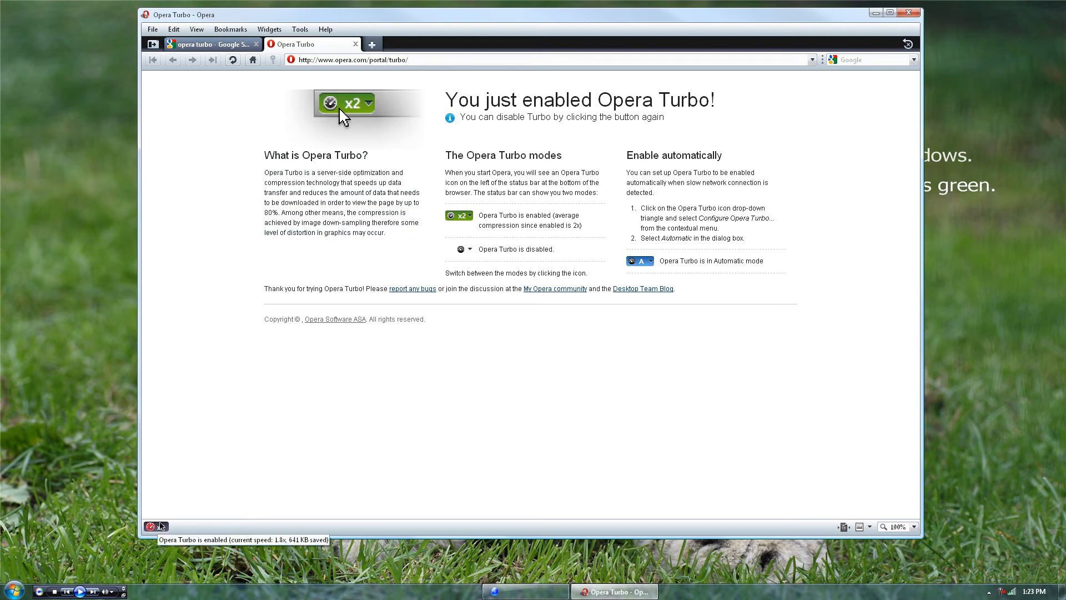
mouse_move(169, 526)
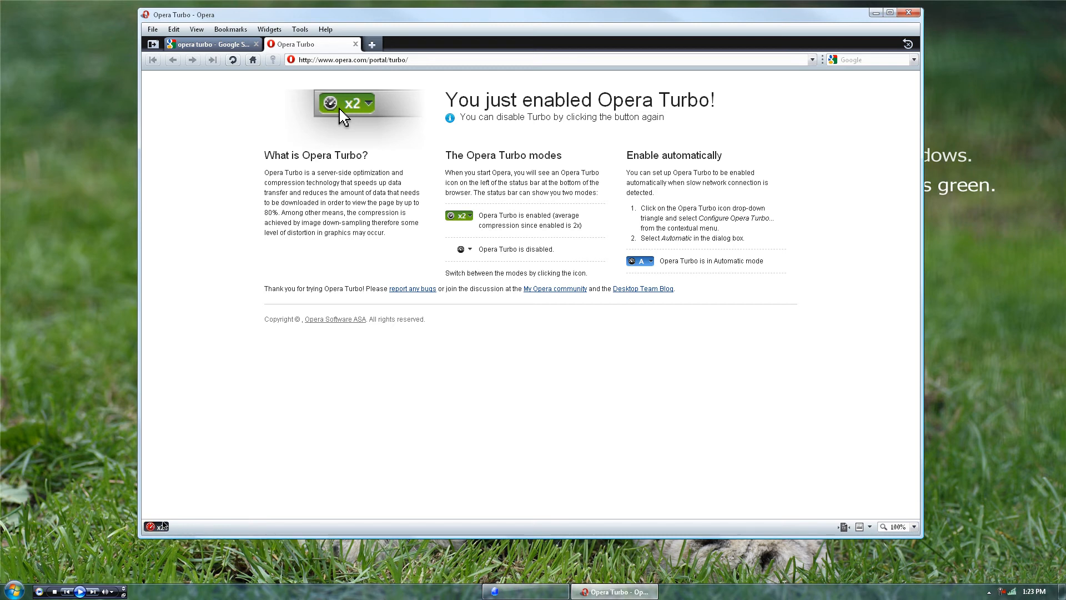
mouse_move(161, 514)
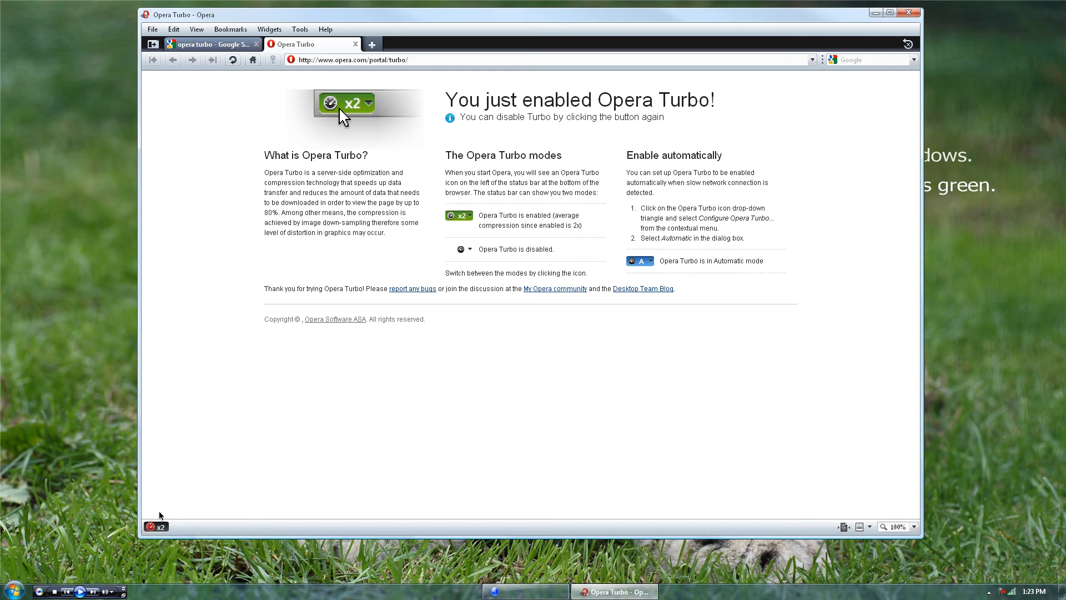
mouse_move(486, 248)
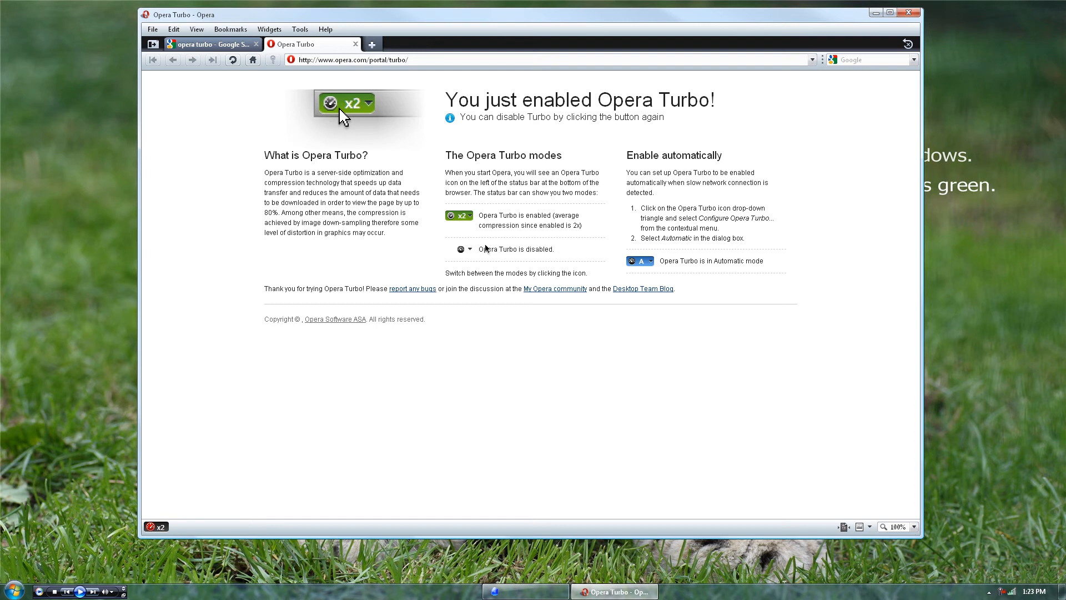
mouse_move(295, 381)
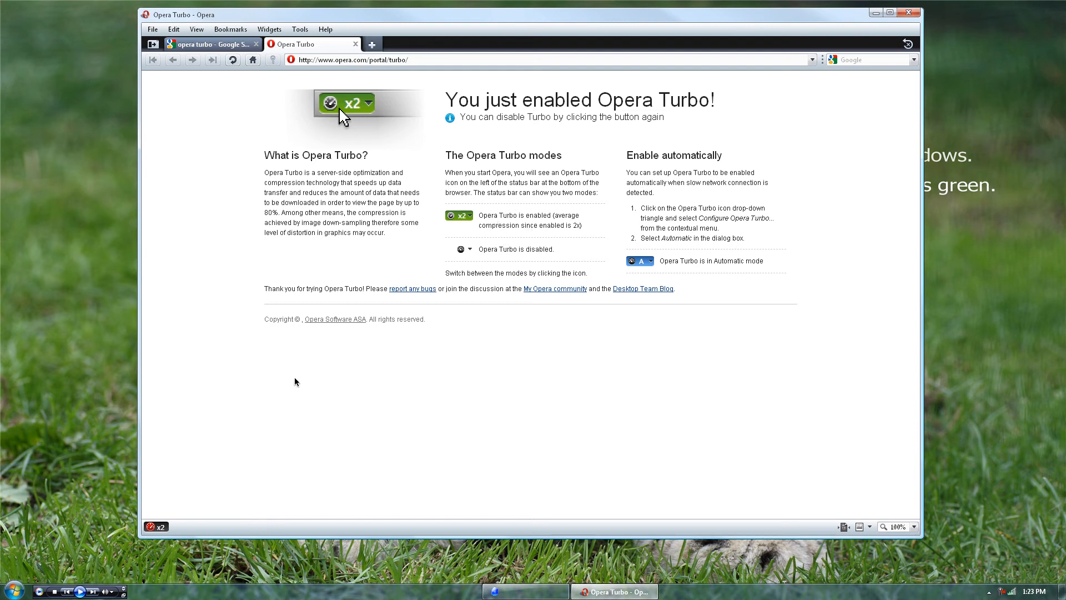
mouse_move(302, 389)
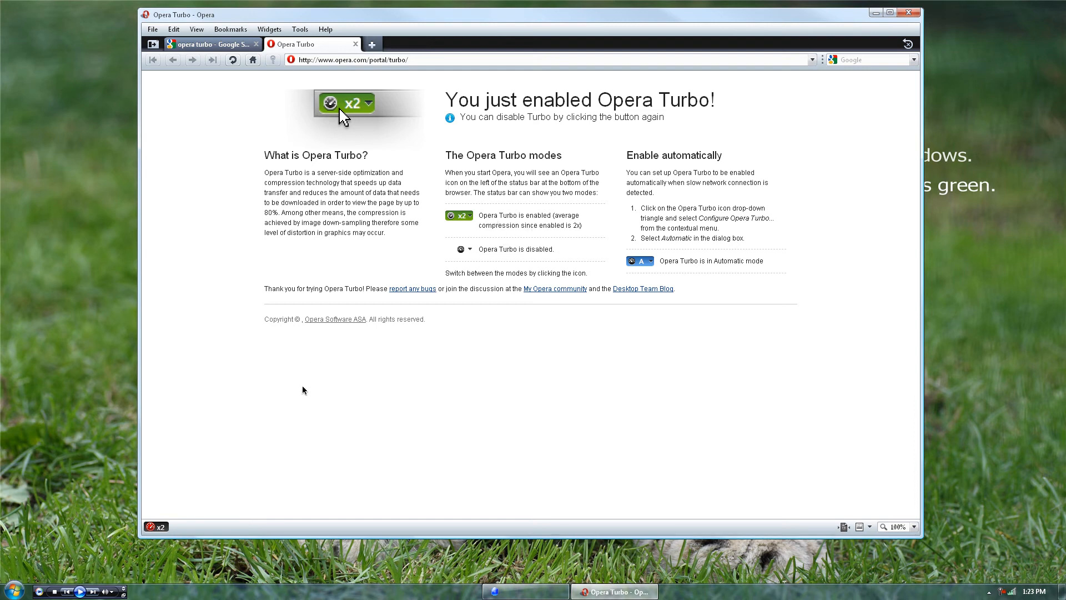
mouse_move(297, 404)
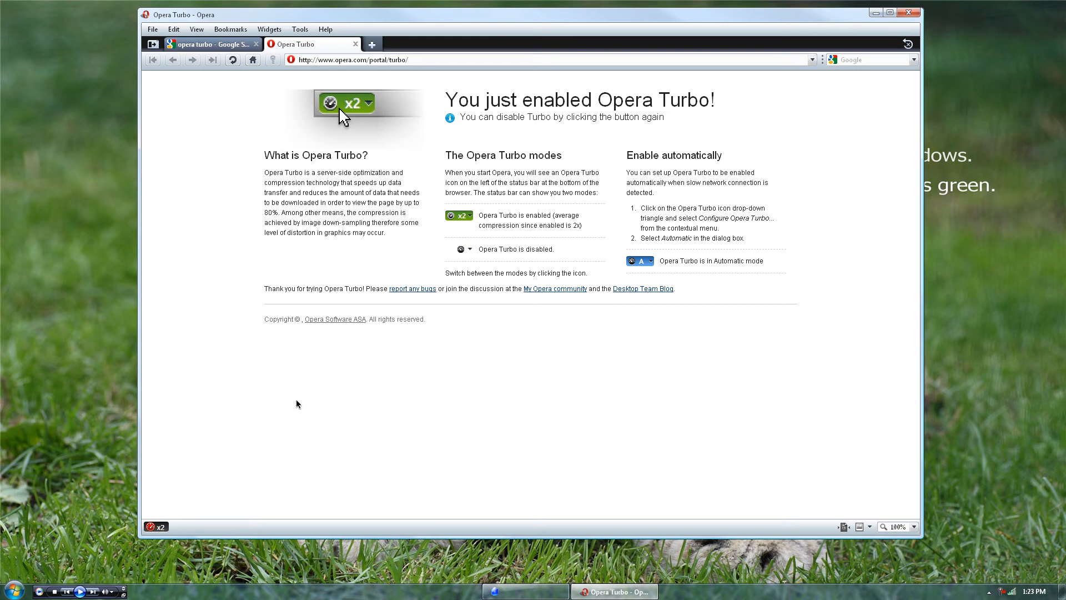
mouse_move(664, 264)
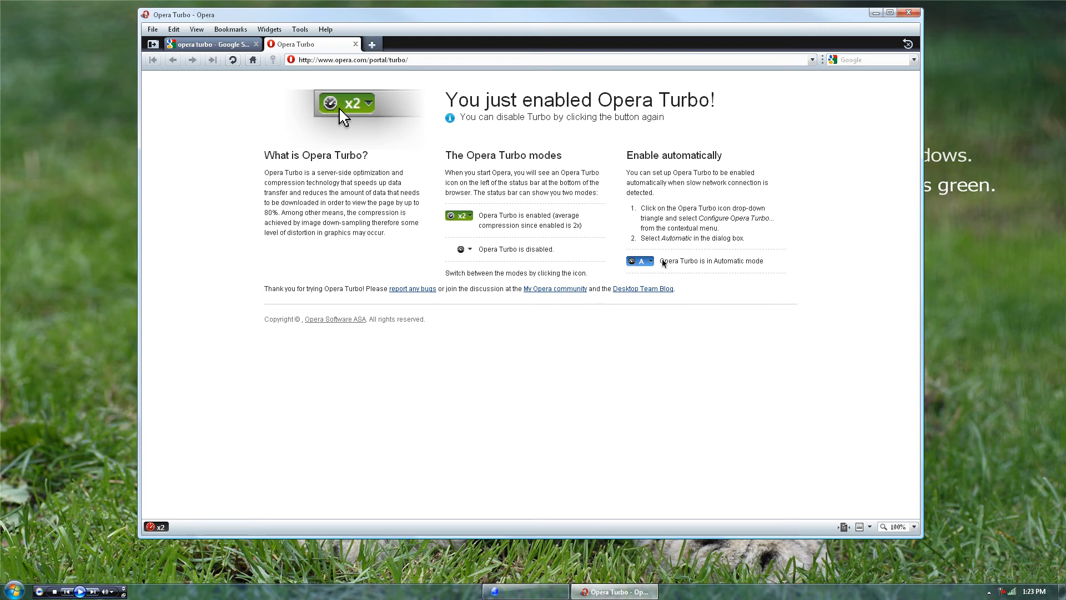
mouse_move(199, 475)
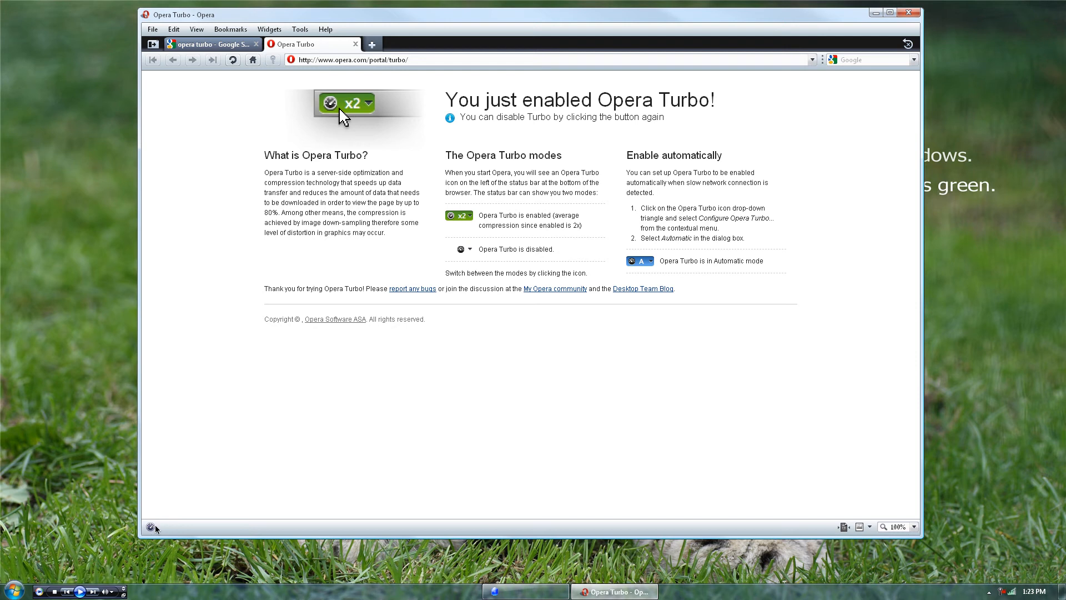
Remove the Opera Turbo indicator from the status bar via its context menu.
right_click(144, 526)
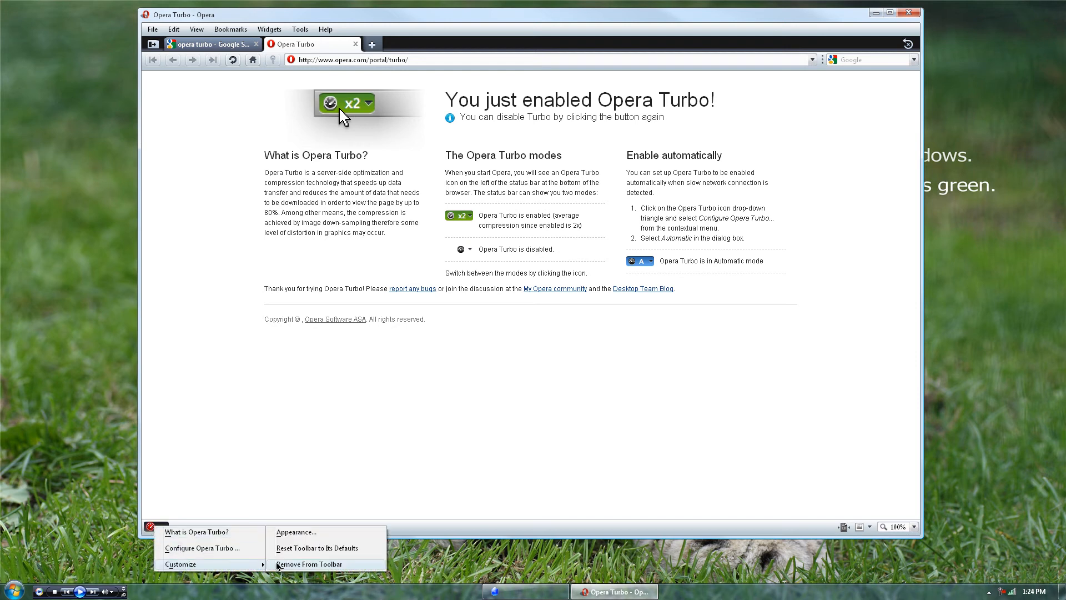
left_click(296, 532)
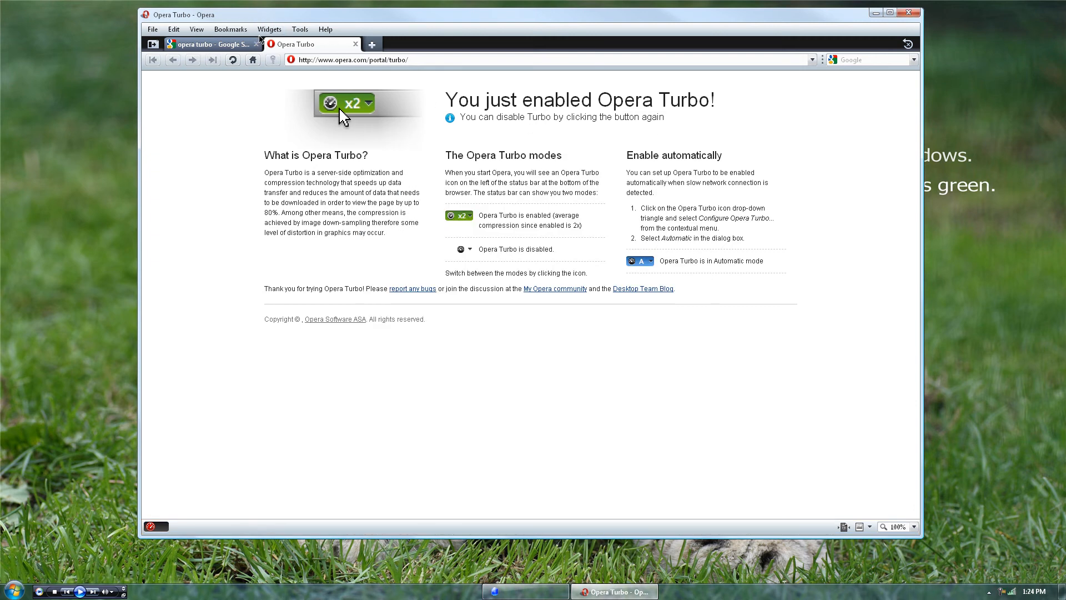
Load youtube.com from the address suggestions and browse its video listings.
left_click(257, 44)
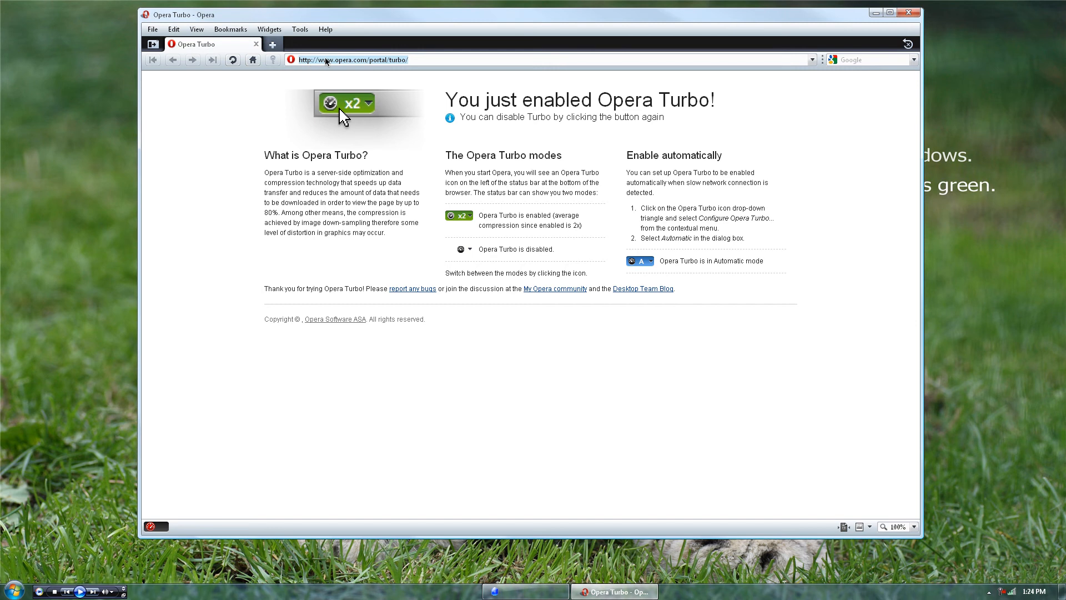
type("youtube.c")
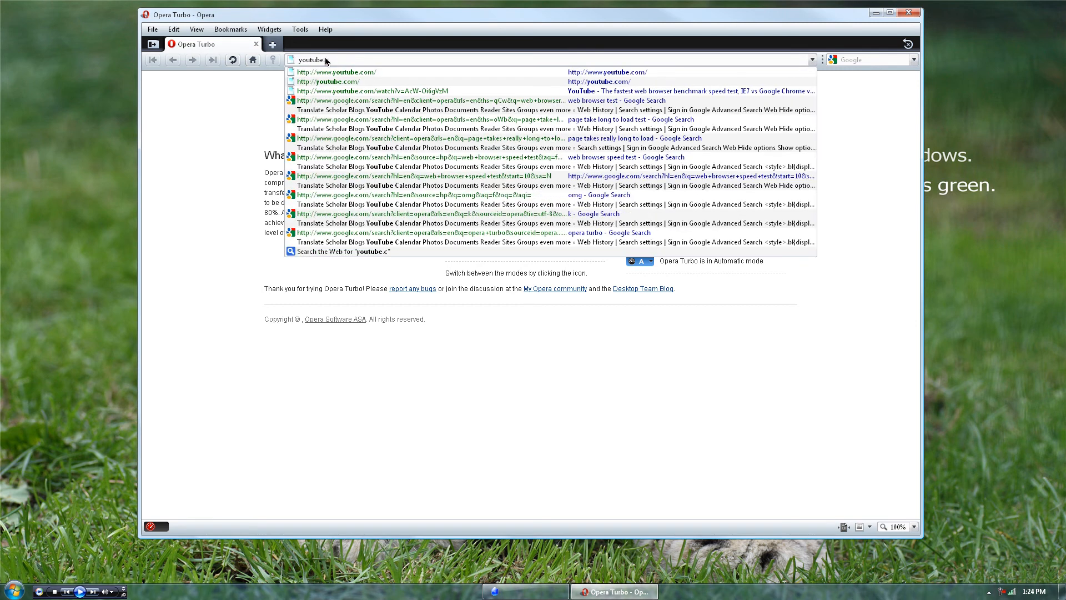
left_click(337, 72)
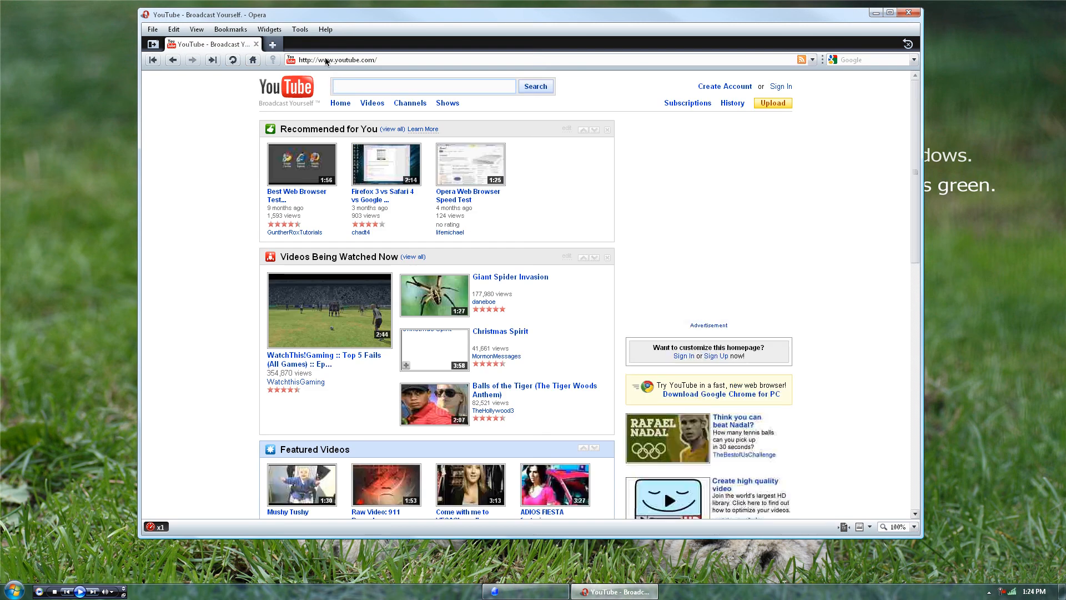
mouse_move(255, 224)
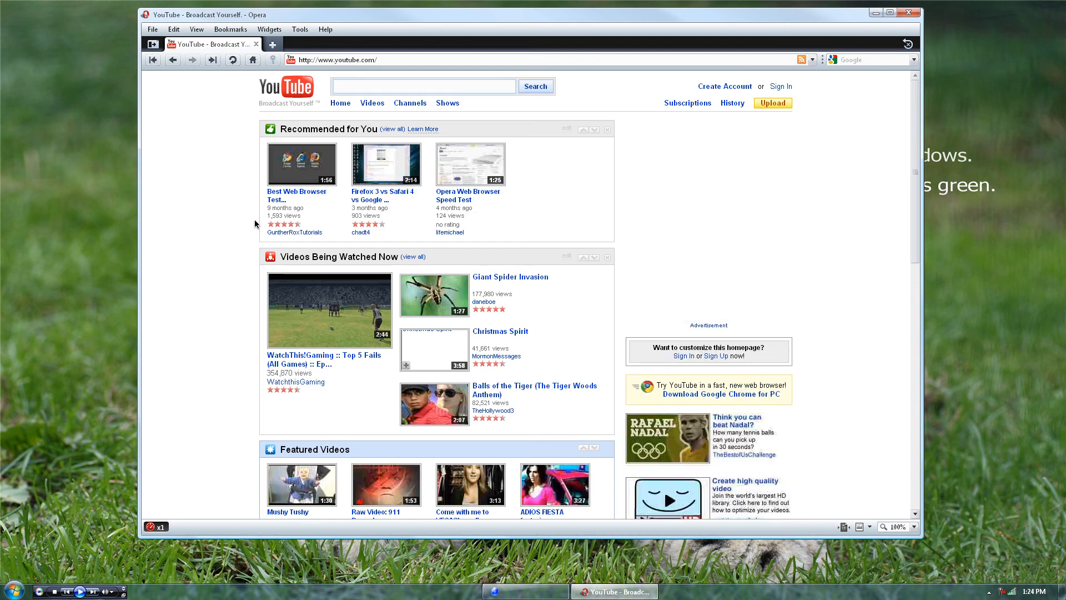
mouse_move(330, 194)
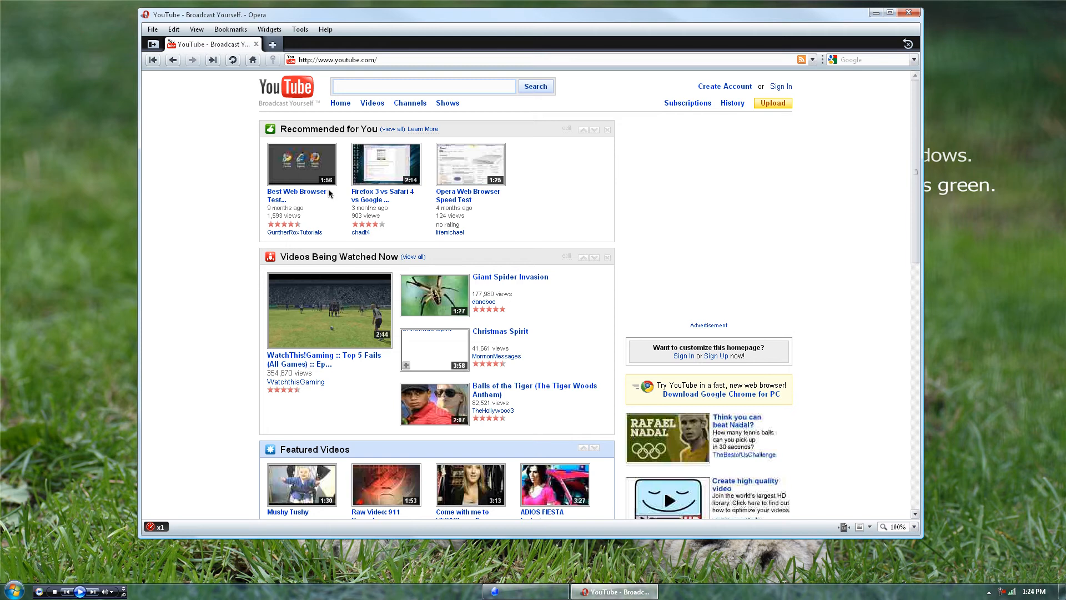
mouse_move(255, 183)
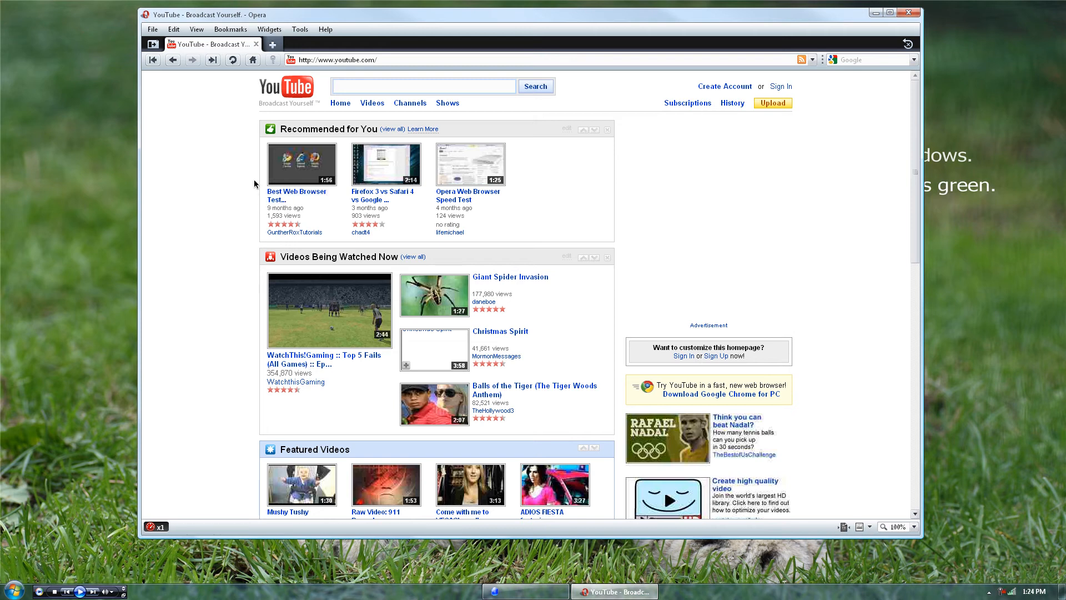
mouse_move(285, 292)
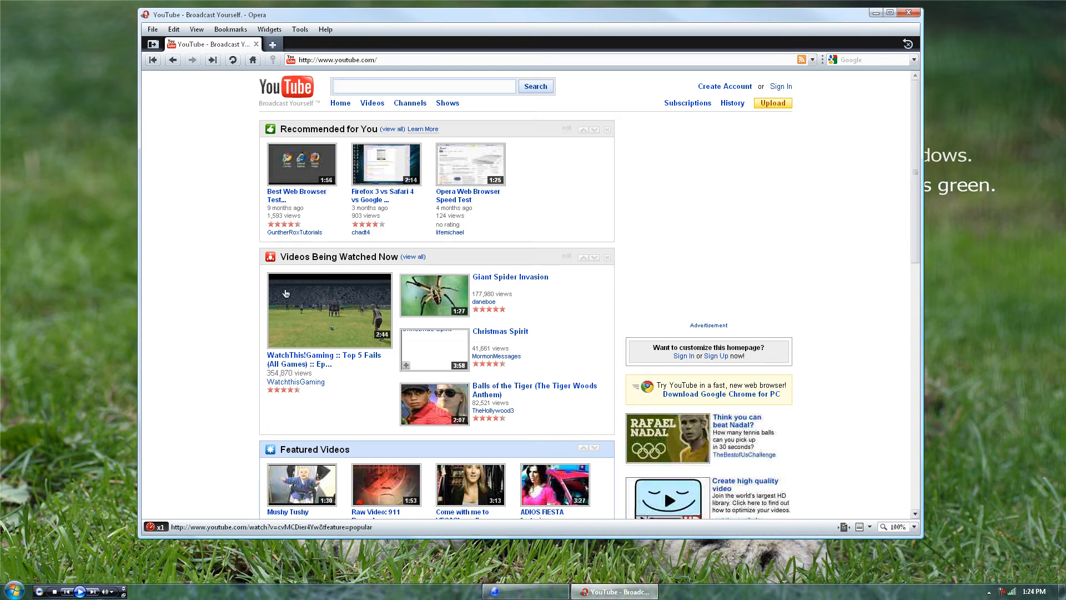
scroll("down", 3)
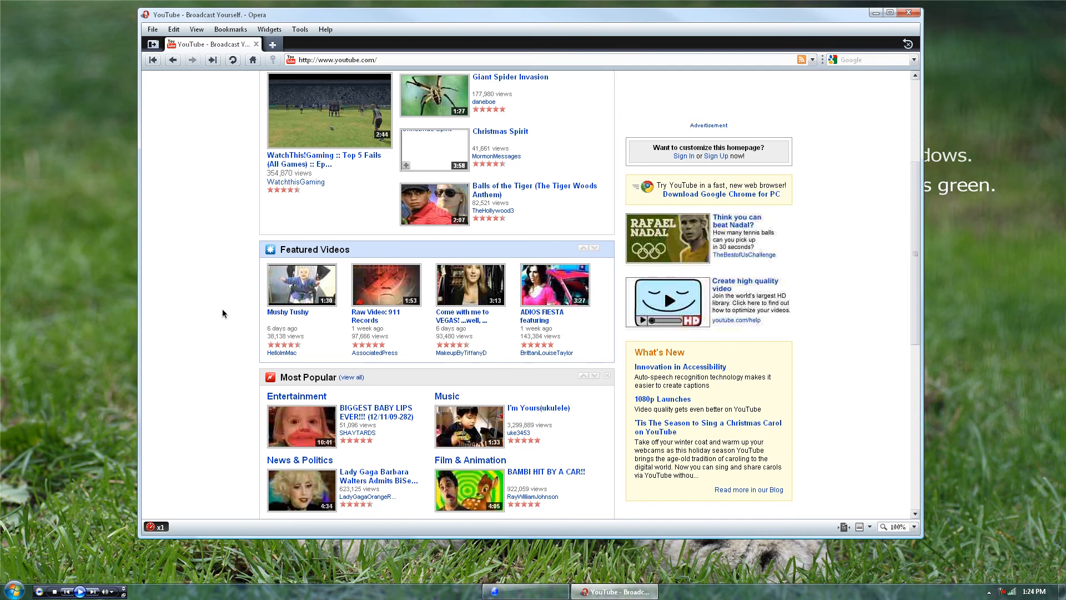
mouse_move(326, 339)
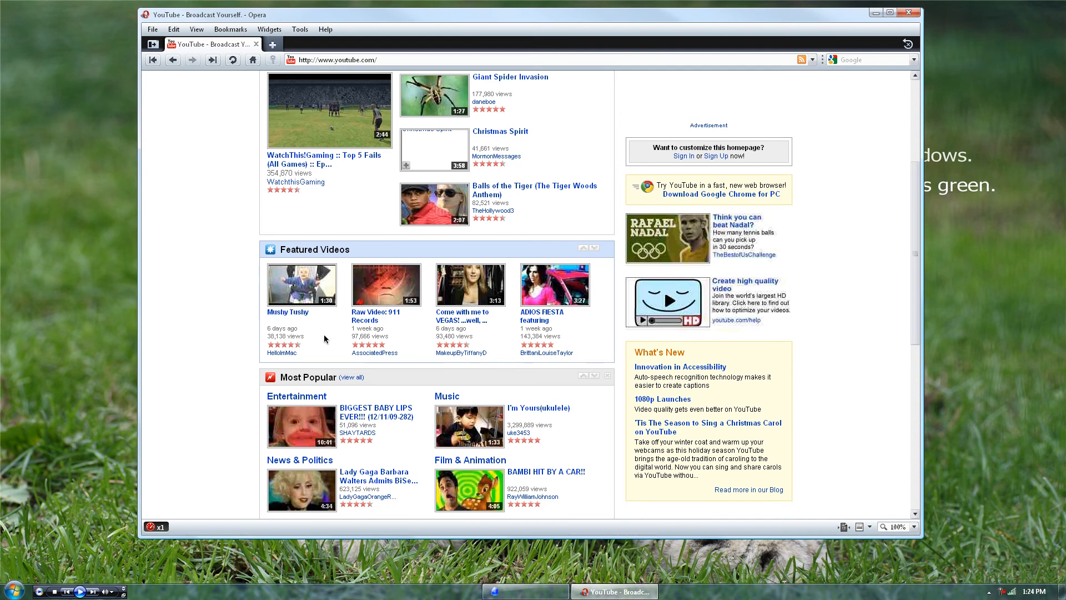
scroll("down", 3)
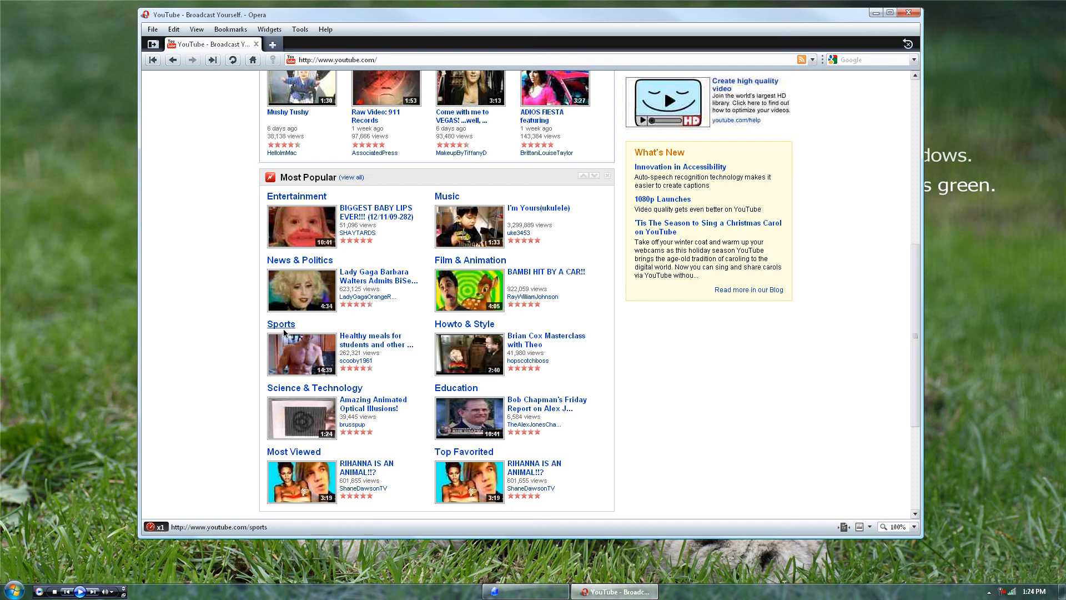
mouse_move(208, 308)
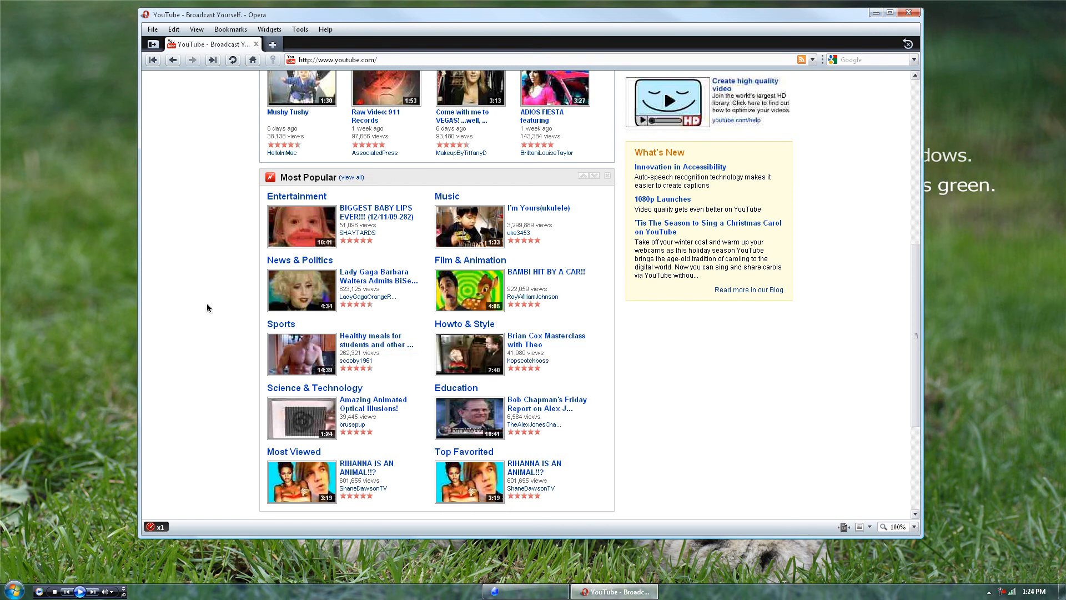
scroll("up", 3)
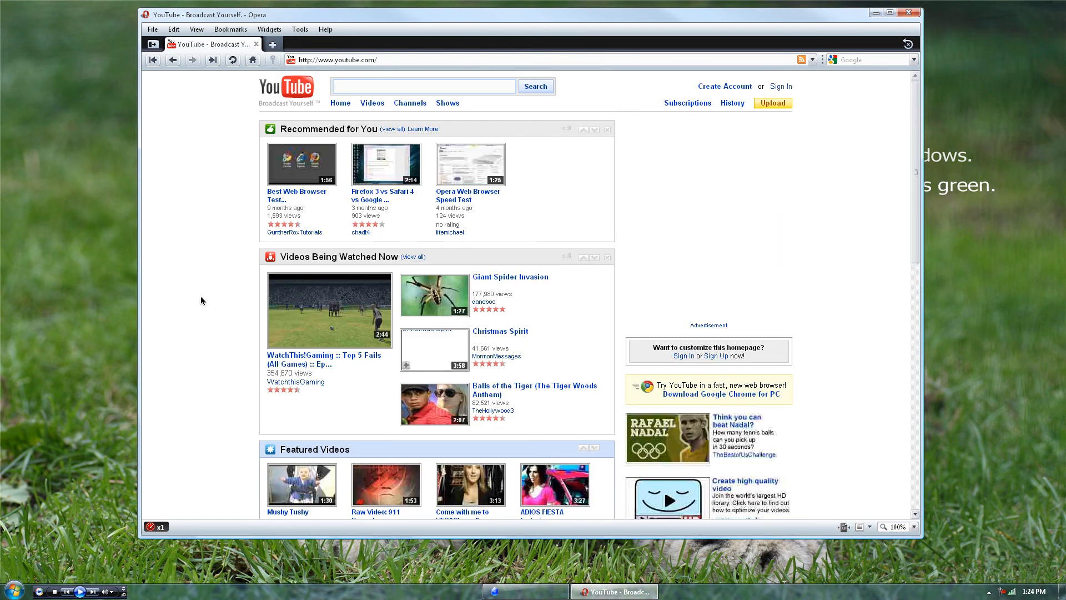
mouse_move(552, 152)
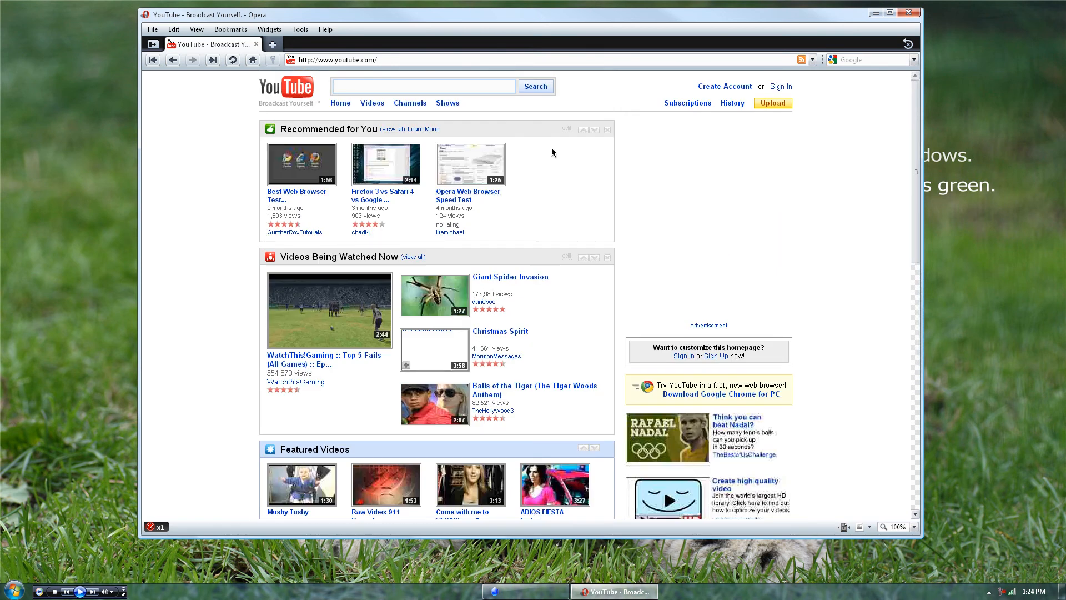
mouse_move(332, 69)
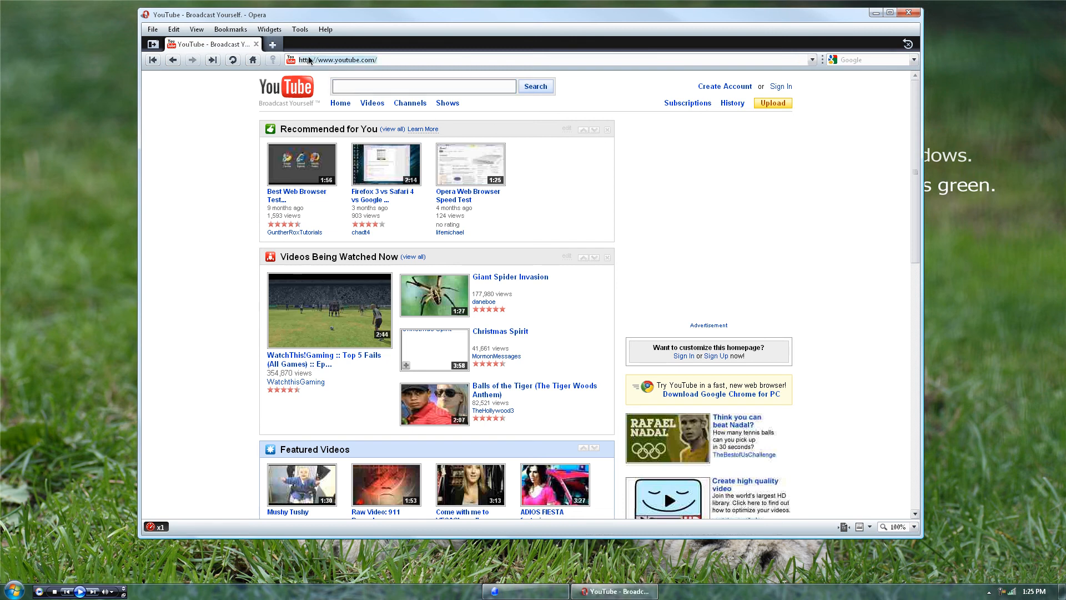
Load goole.com, then close its tab to return to Speed Dial.
type("goo")
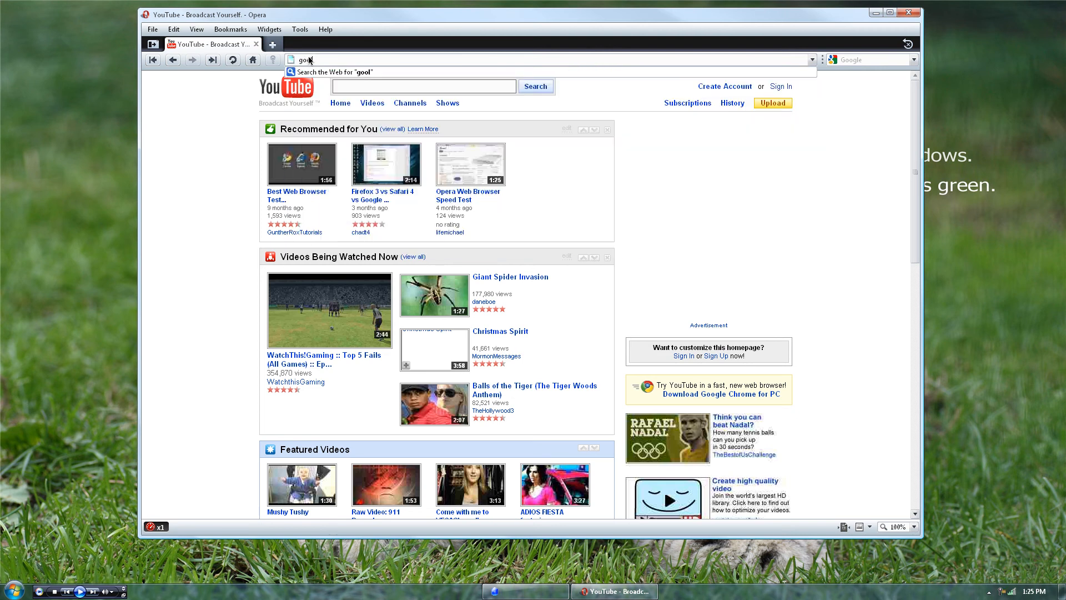
type("le.co")
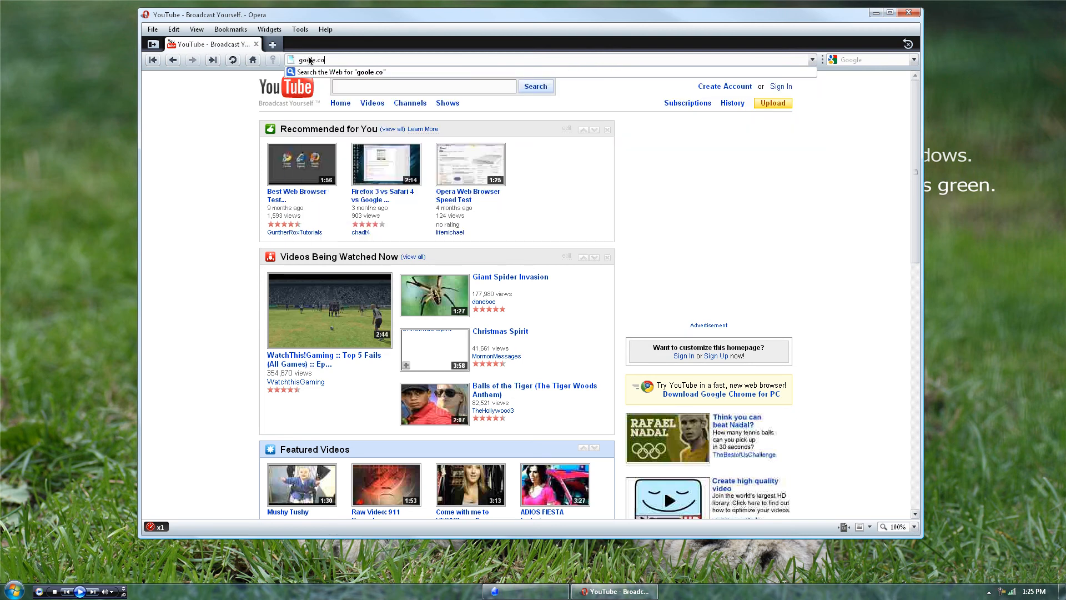
key("Return")
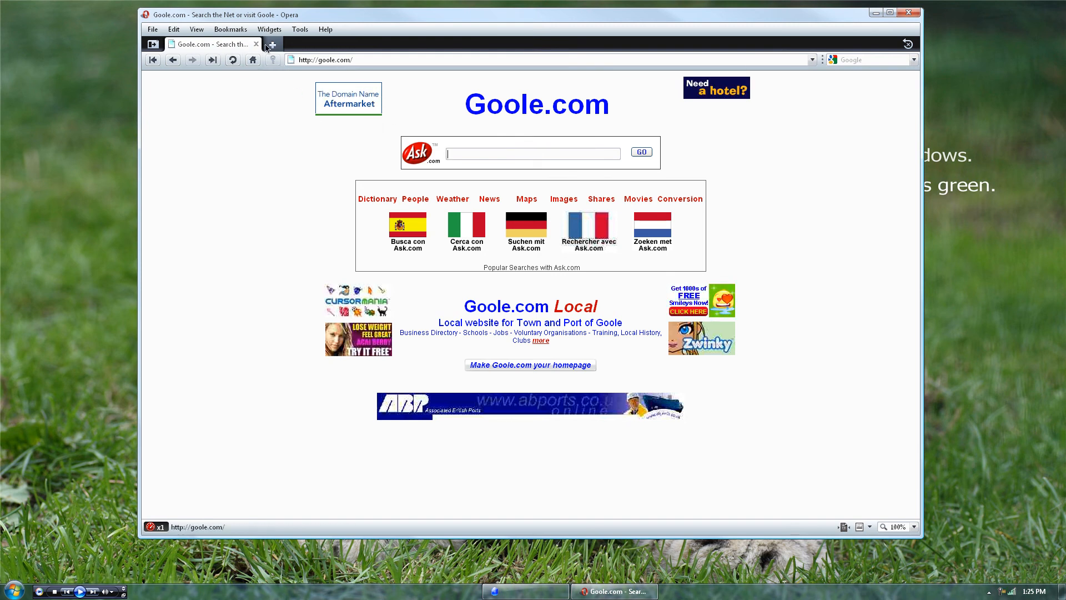
left_click(271, 43)
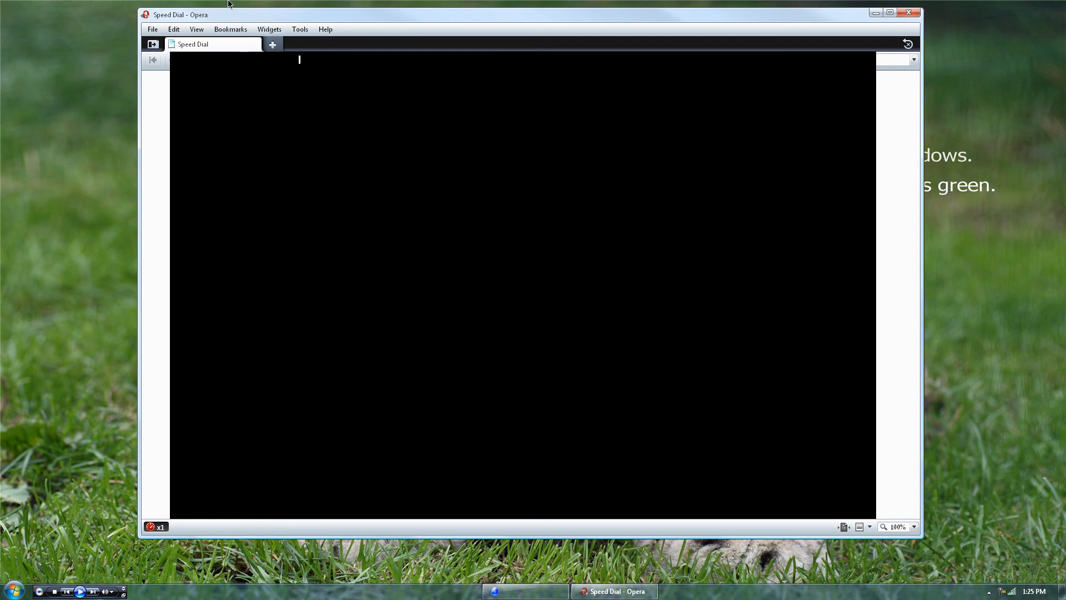
Launch the Stay Secure widget from the Widgets menu.
type("nkk\\")
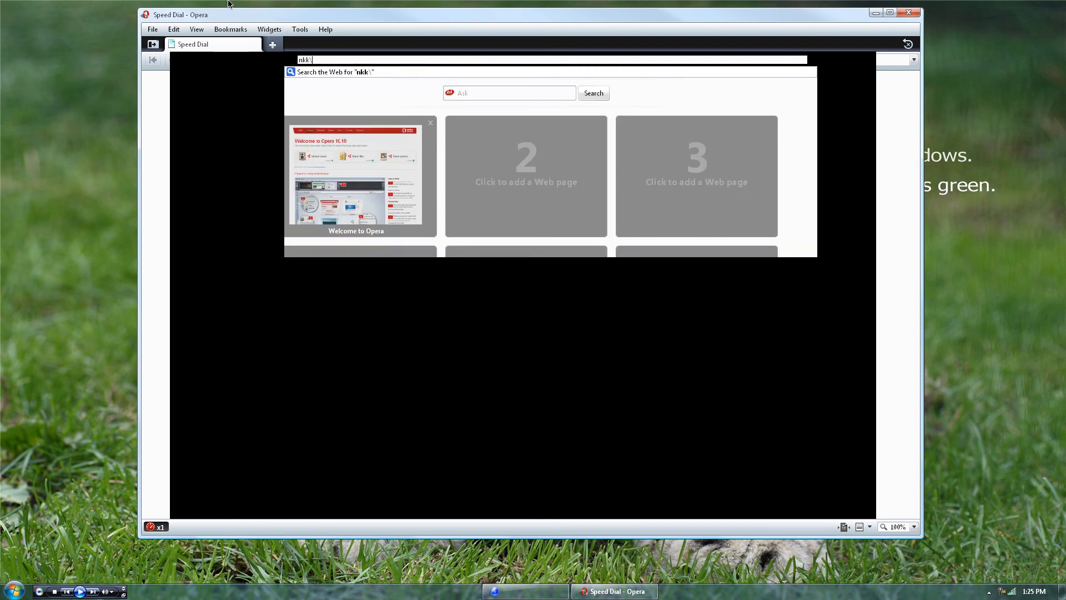
type("\\")
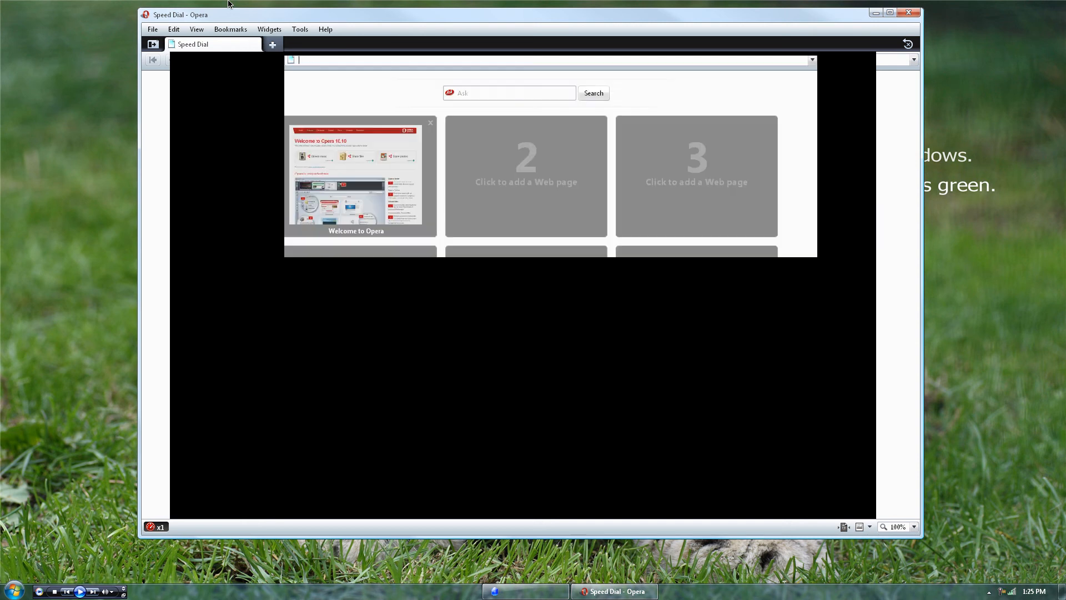
mouse_move(269, 29)
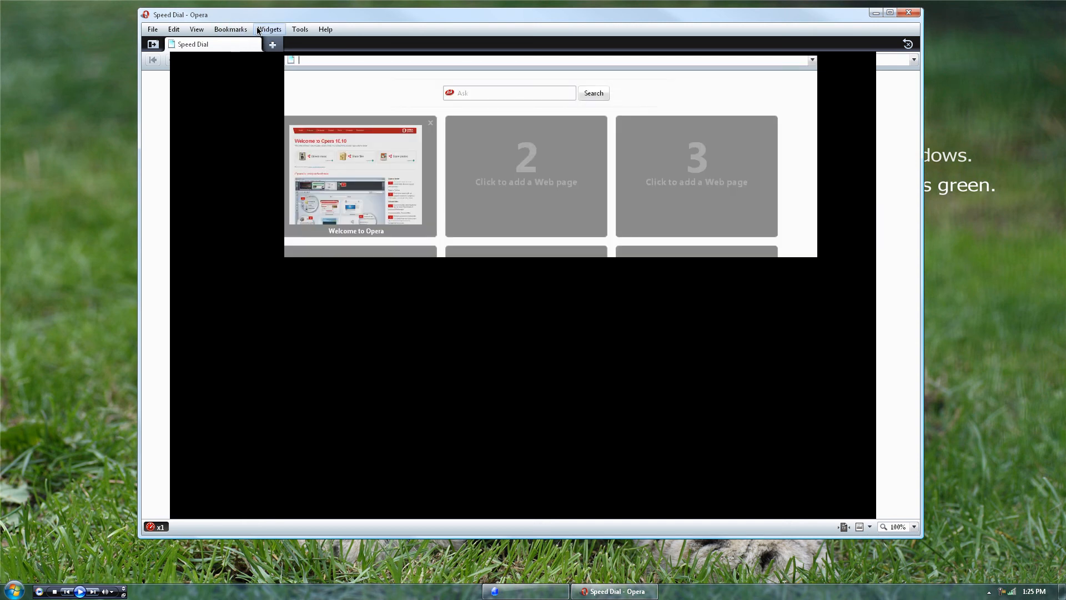
left_click(269, 29)
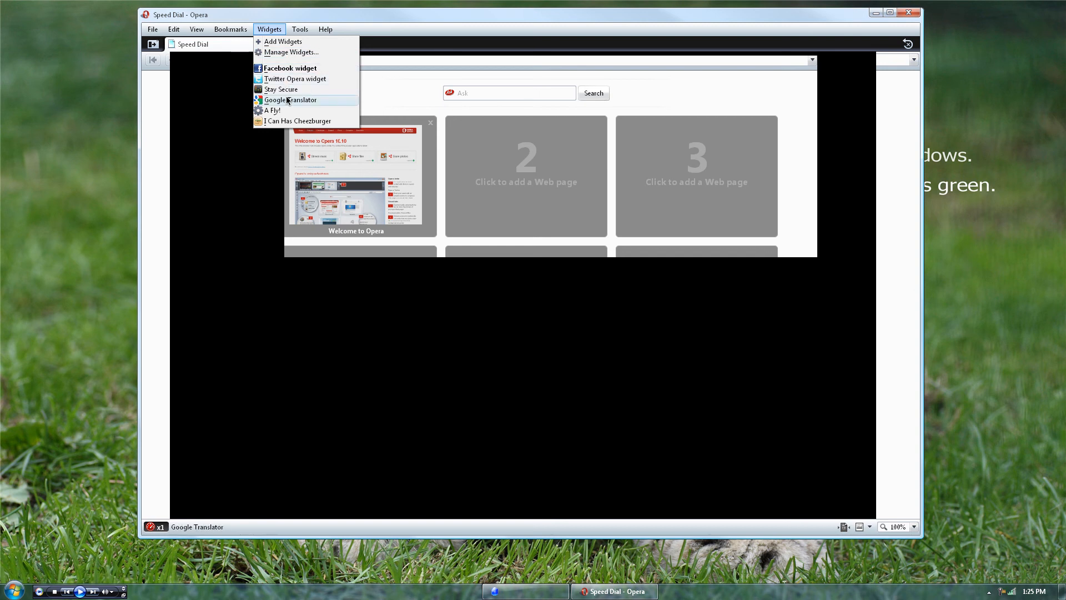
left_click(279, 89)
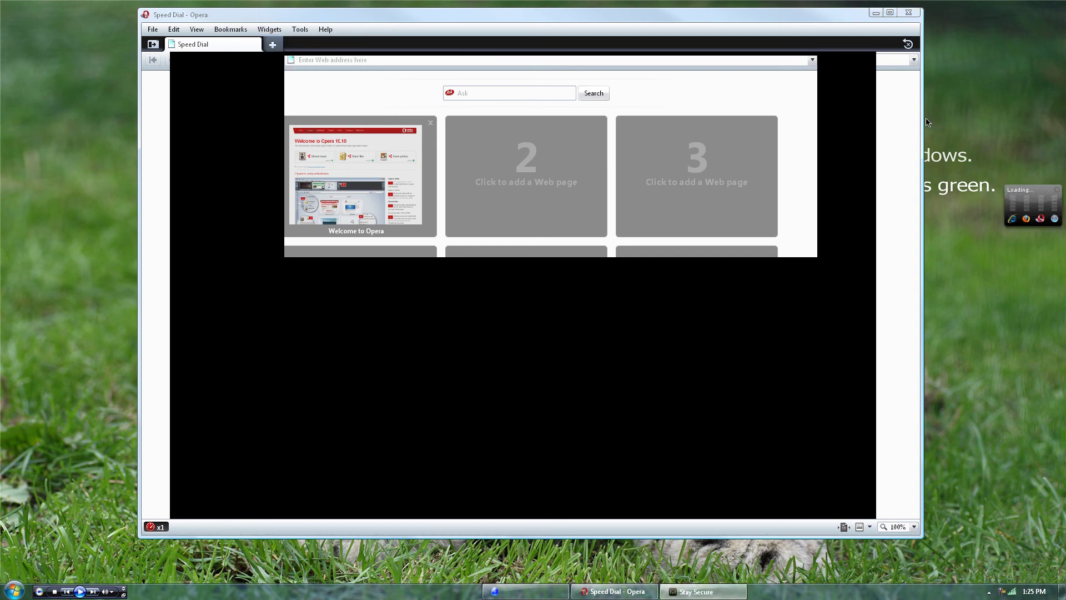
mouse_move(1037, 196)
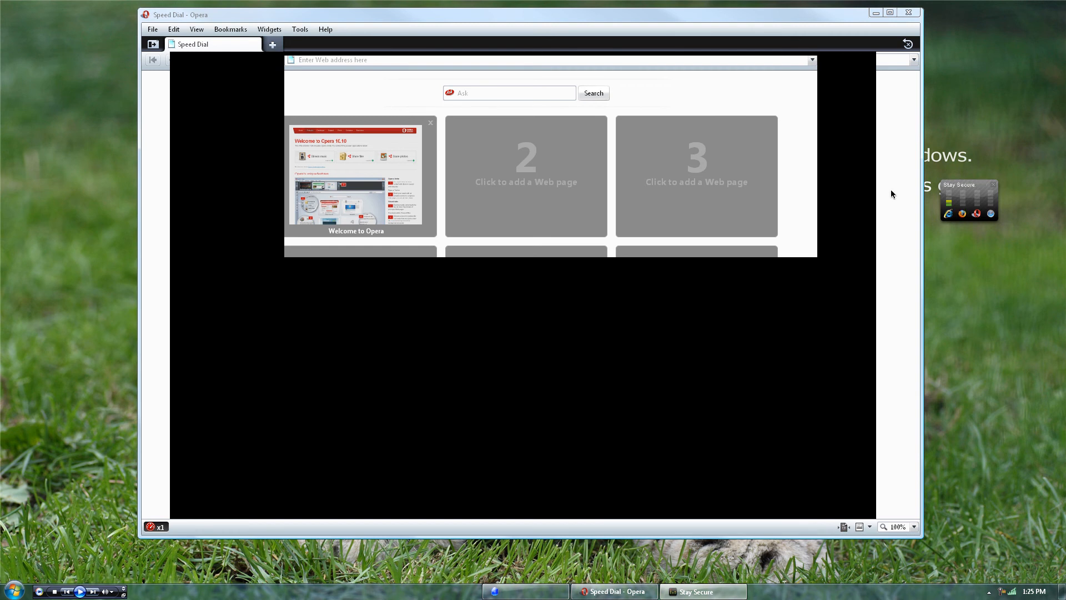
Launch the I Can Has Cheezburger widget from the Widgets menu.
left_click(269, 29)
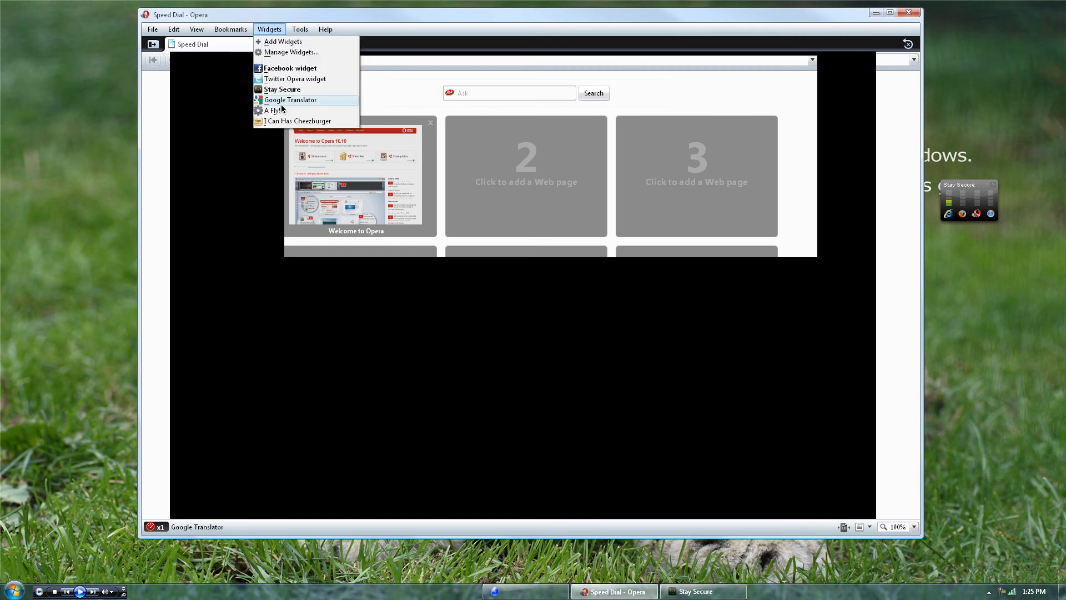
left_click(298, 121)
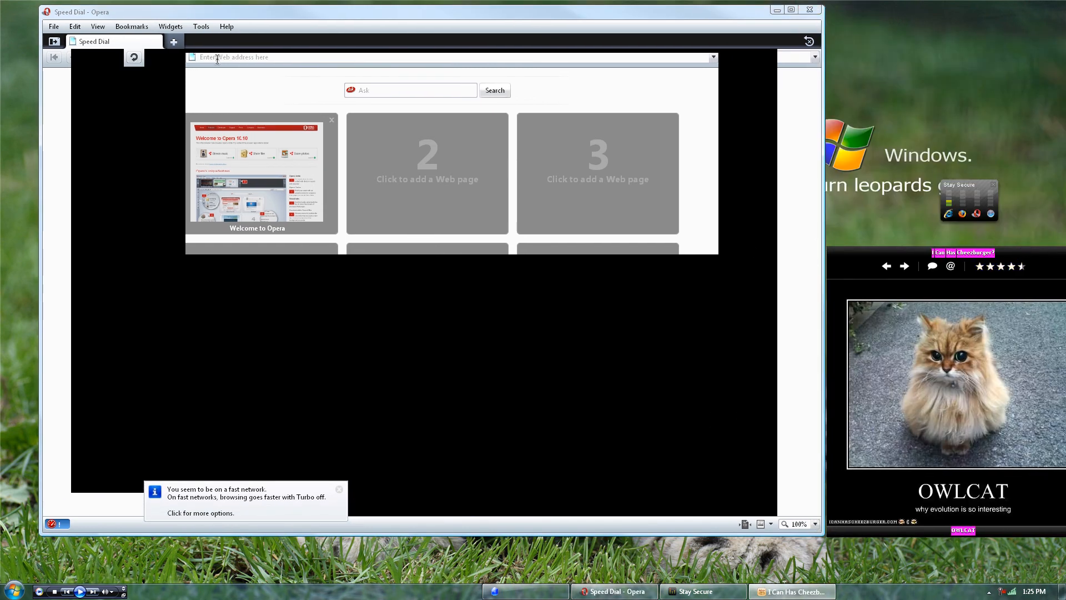
Arrange Opera beside the cat widget and focus the address field.
type("y")
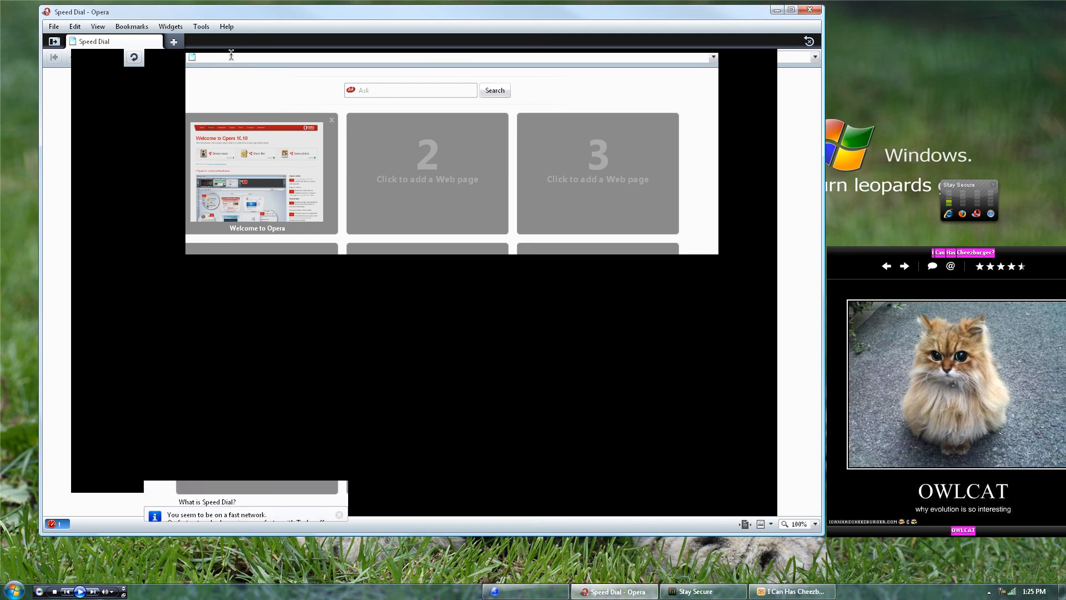
left_click(339, 514)
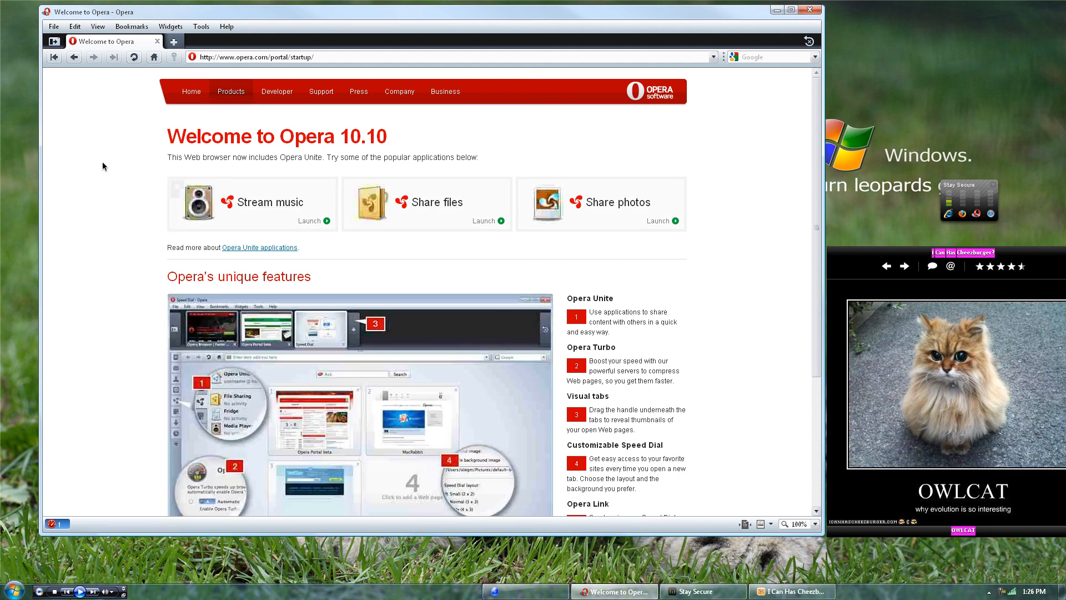
Keep Turbo set to On, disable network speed notifications, and confirm the settings.
scroll("down", 3)
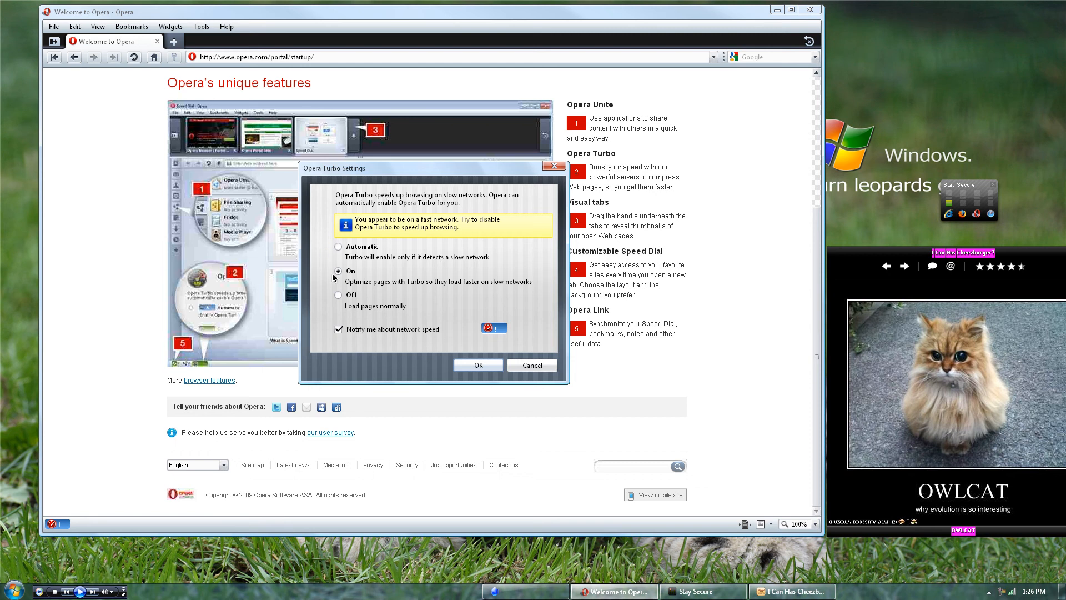
mouse_move(333, 338)
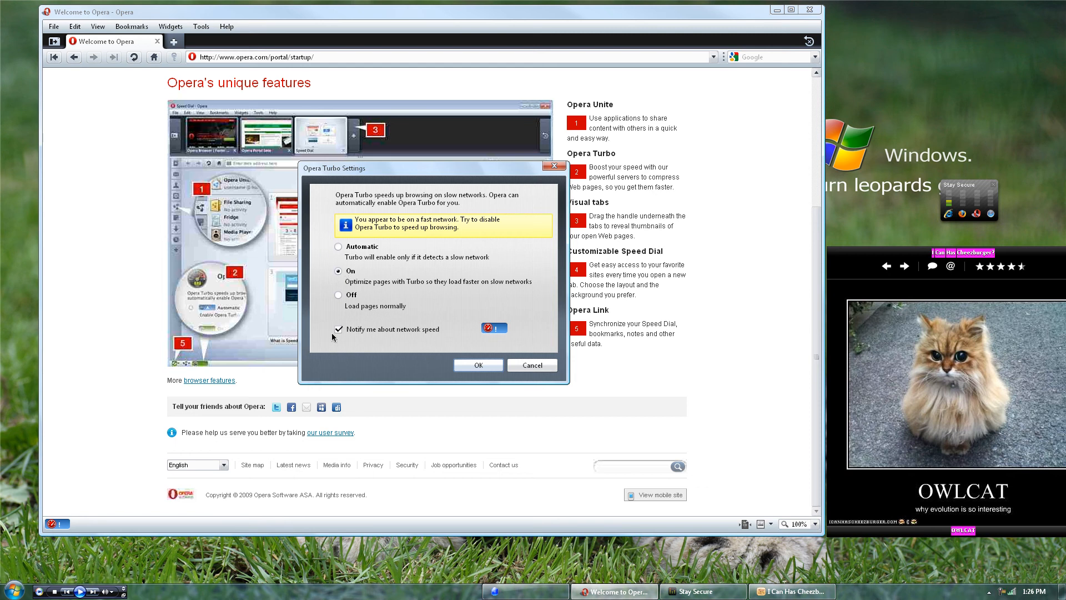
left_click(337, 328)
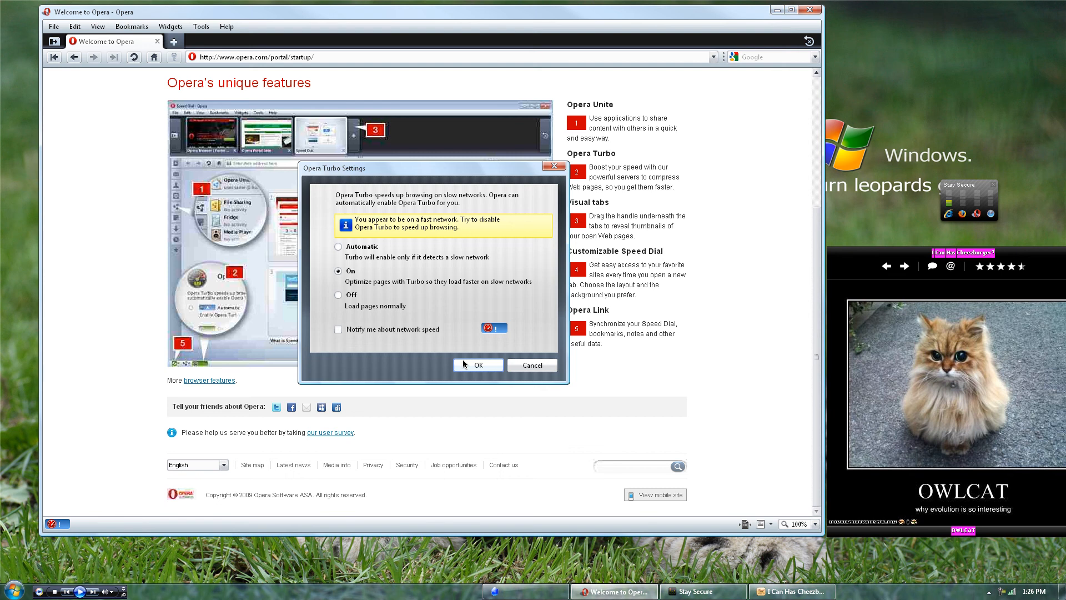
left_click(477, 364)
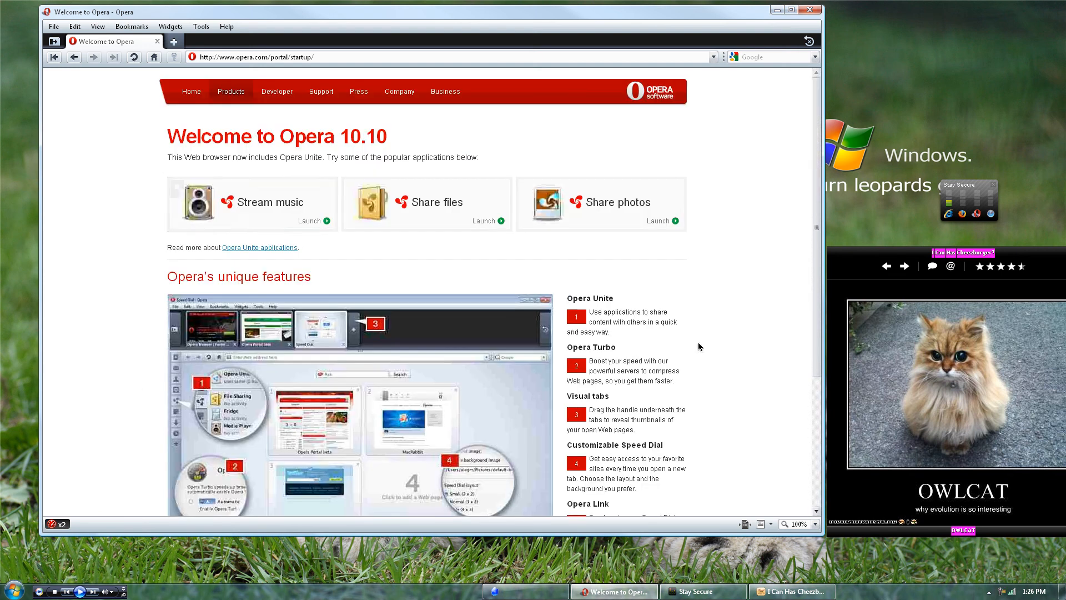
mouse_move(129, 181)
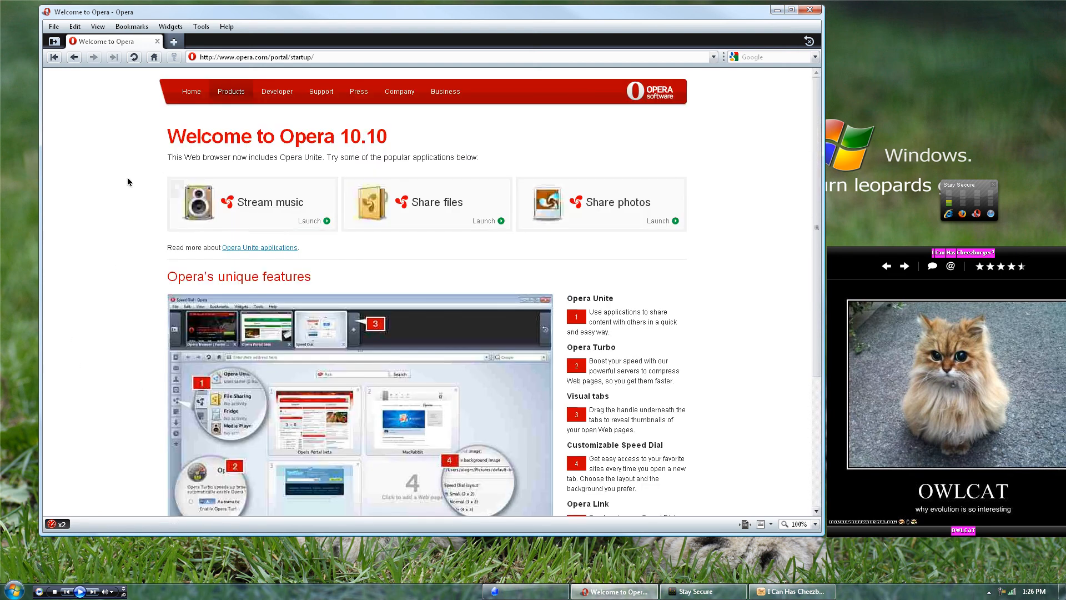
mouse_move(231, 81)
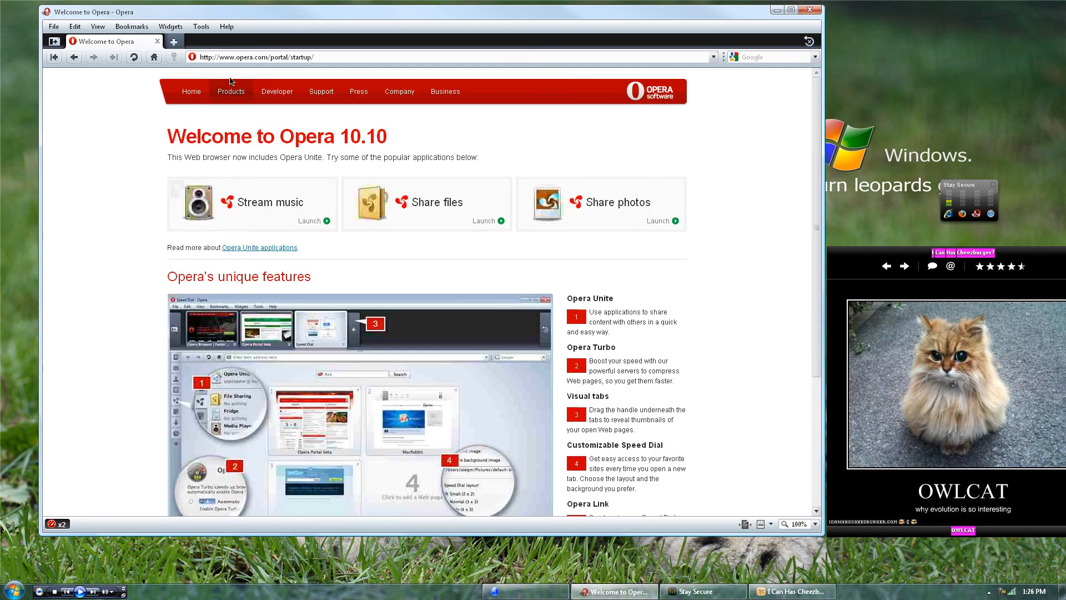
mouse_move(192, 82)
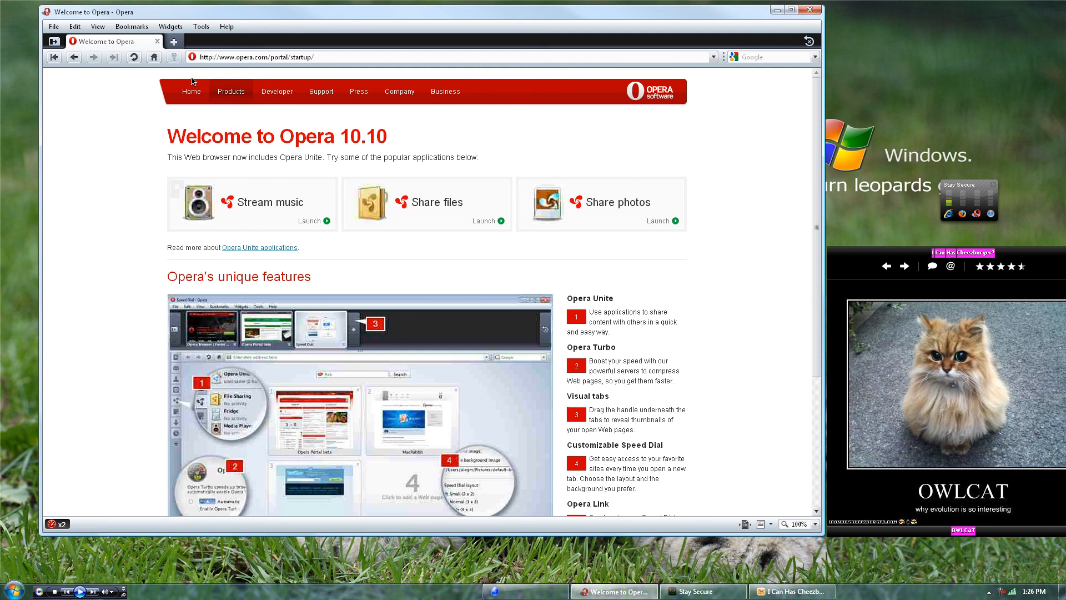
mouse_move(492, 141)
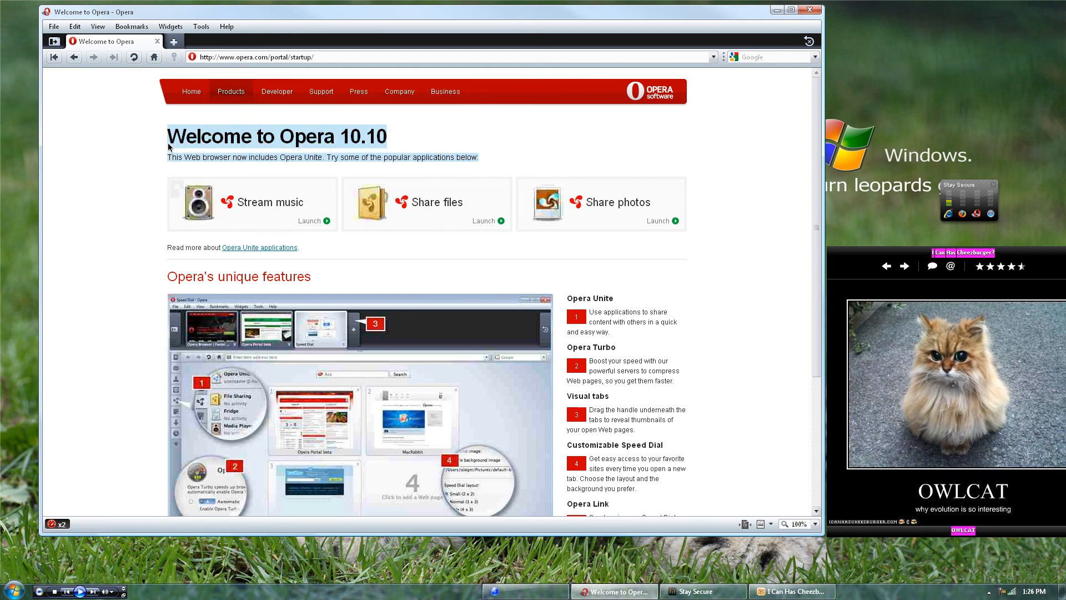
mouse_move(116, 138)
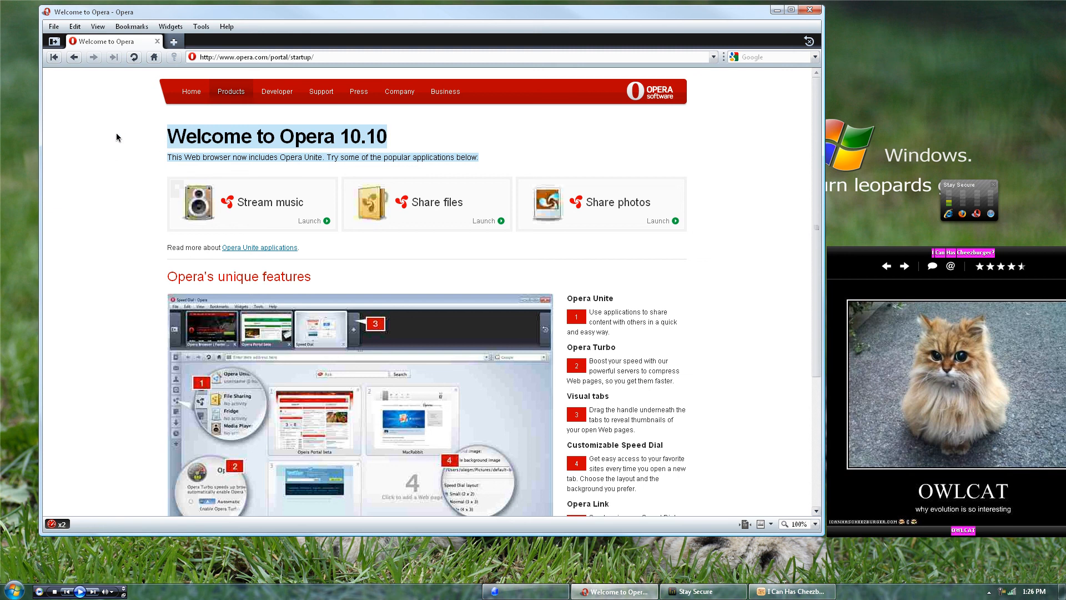
mouse_move(581, 350)
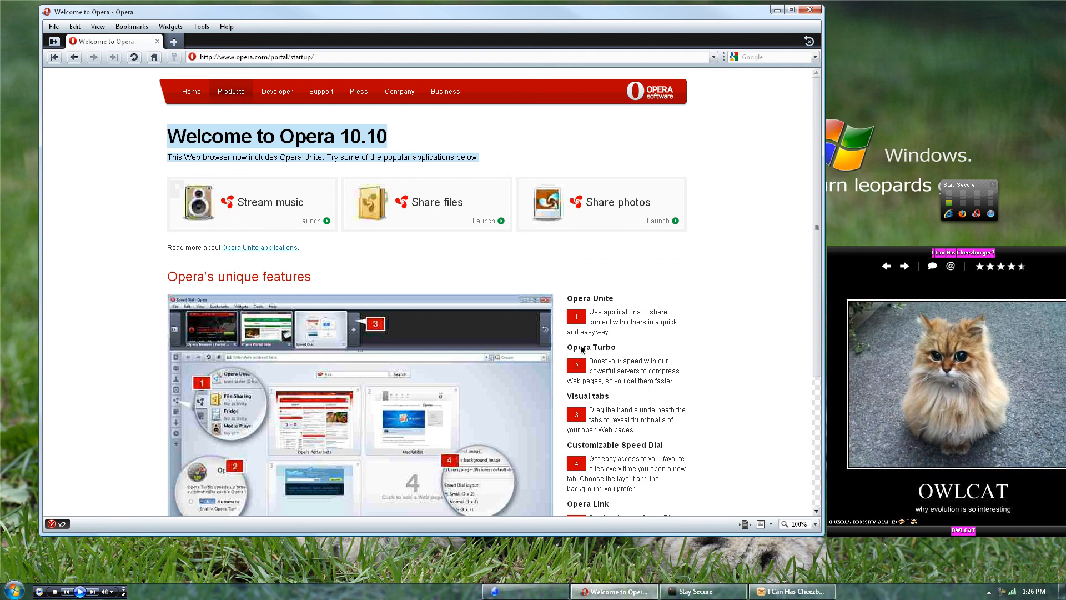
right_click(580, 348)
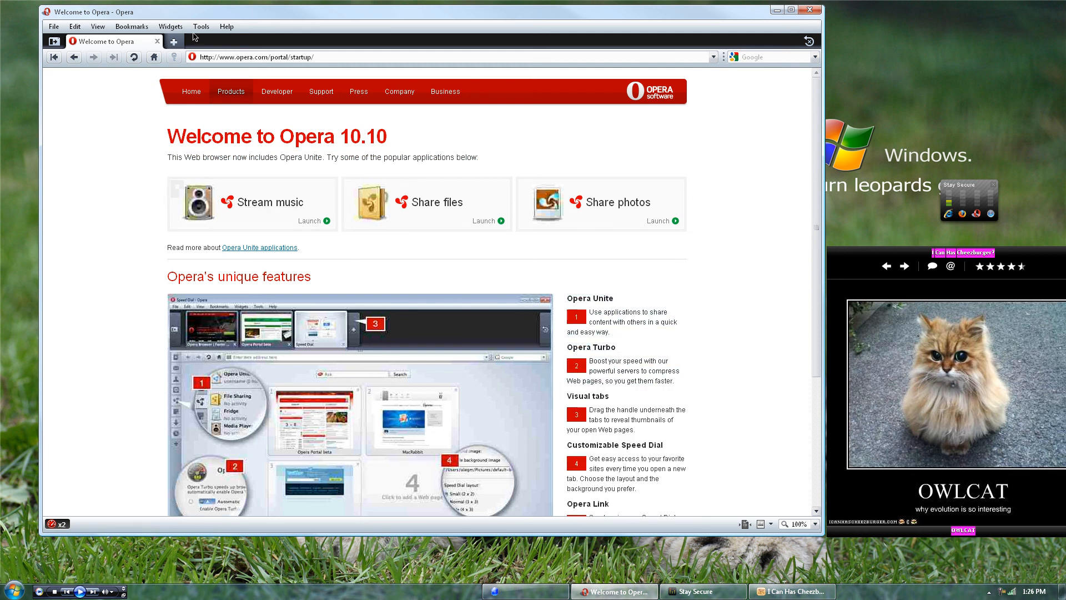
Show the Cached Items page via Tools > Advanced > Cache and browse its entries.
left_click(201, 27)
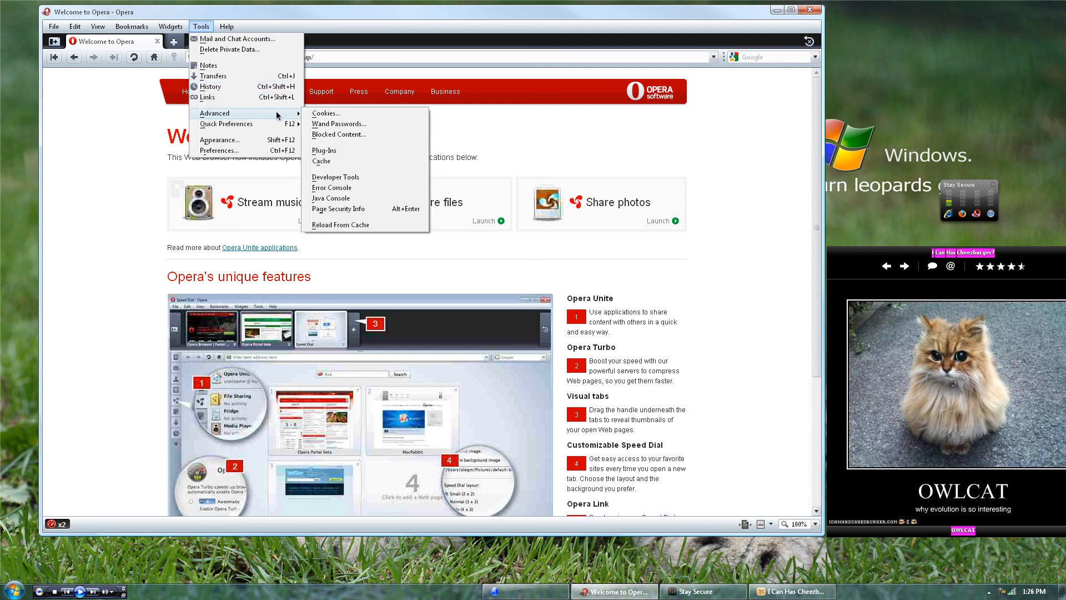
mouse_move(334, 174)
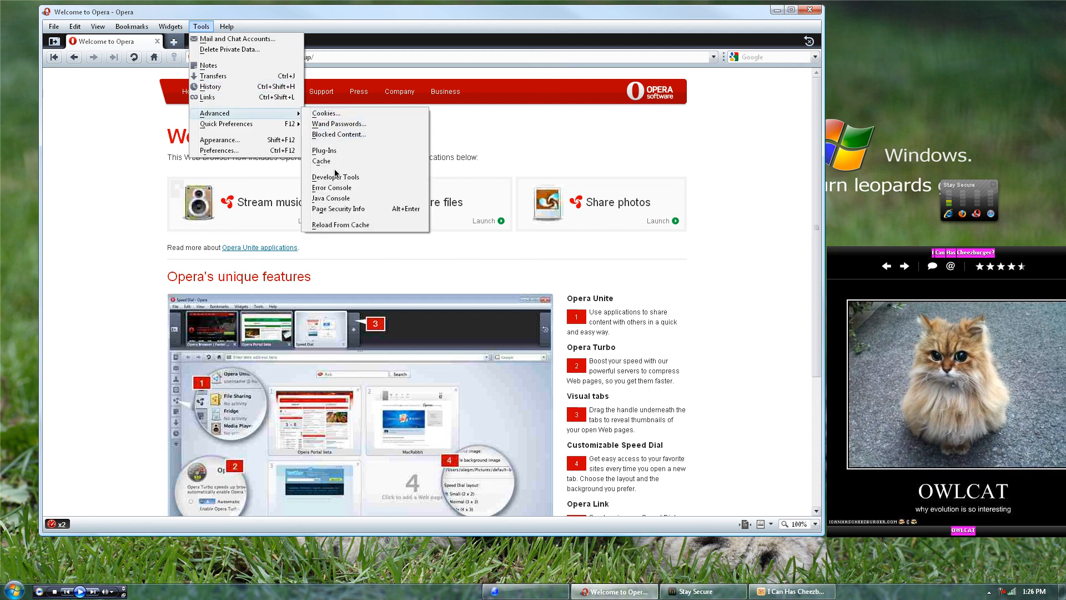
left_click(321, 162)
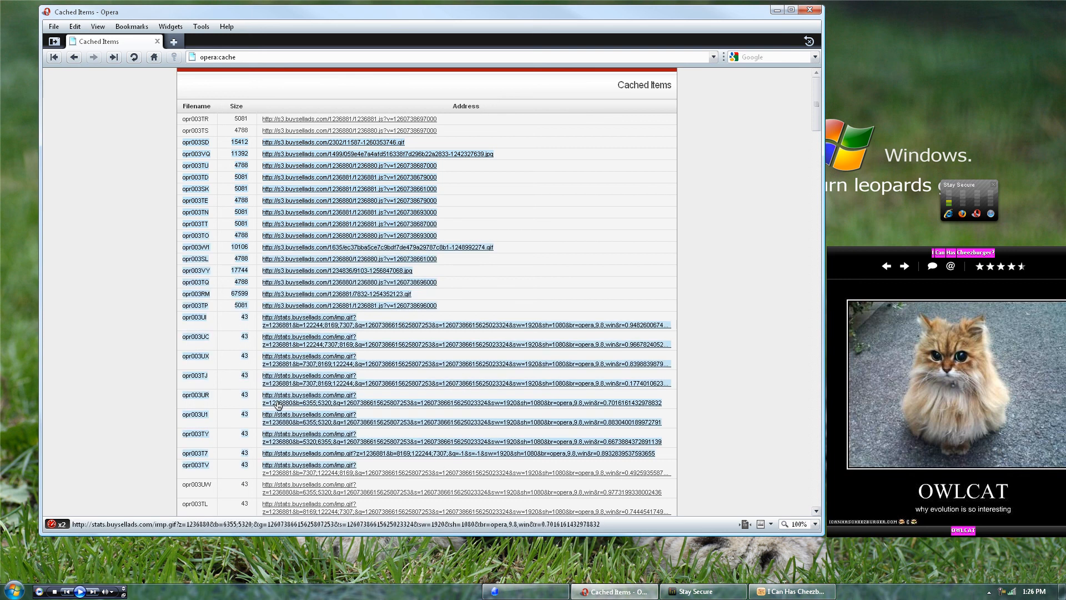
scroll("down", 3)
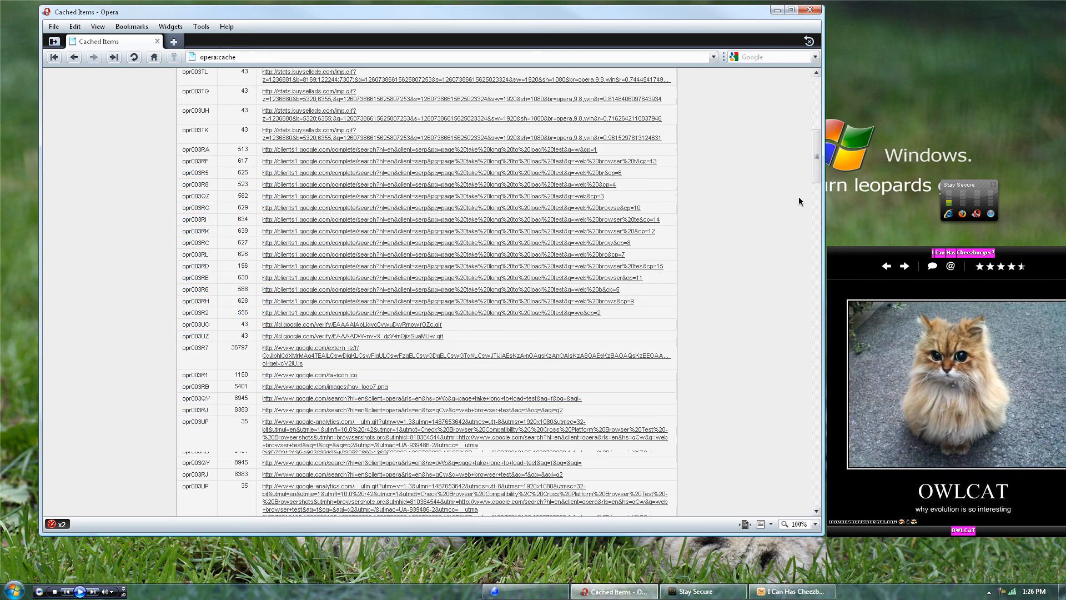
scroll("down", 3)
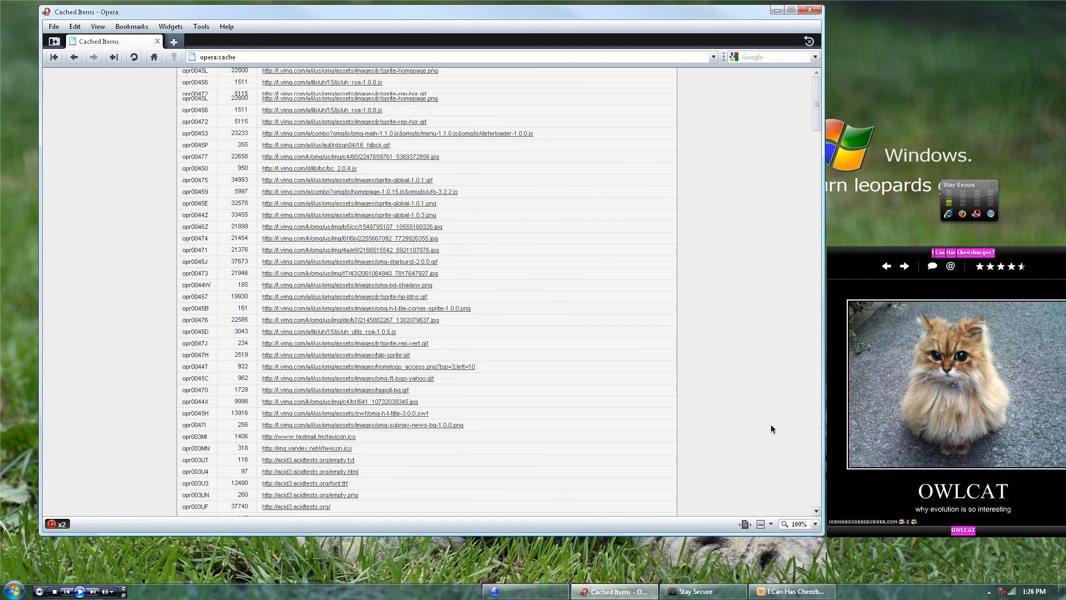
scroll("down", 3)
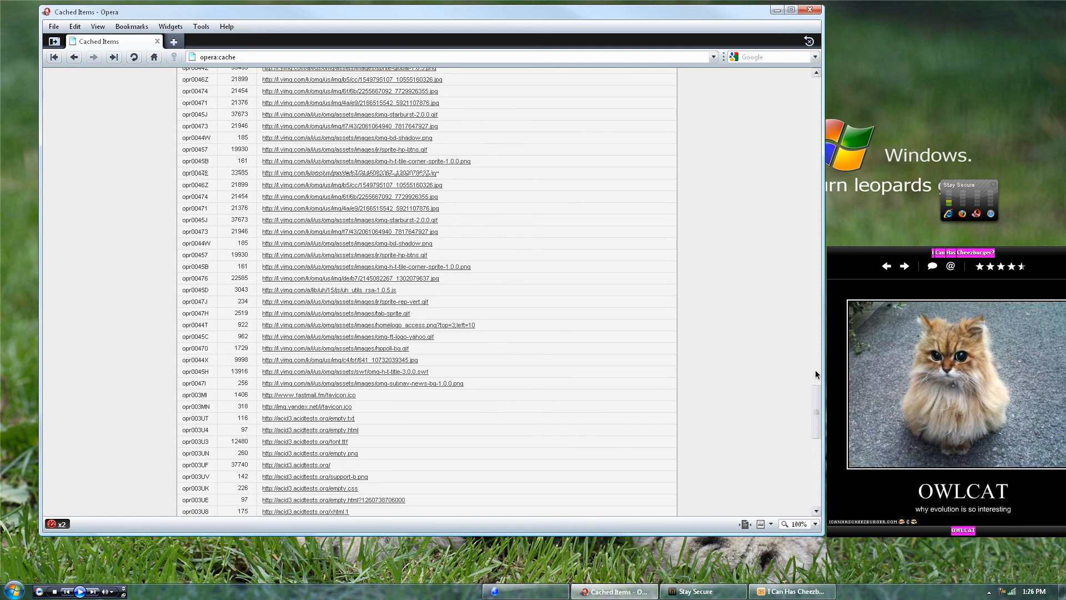
left_click(201, 26)
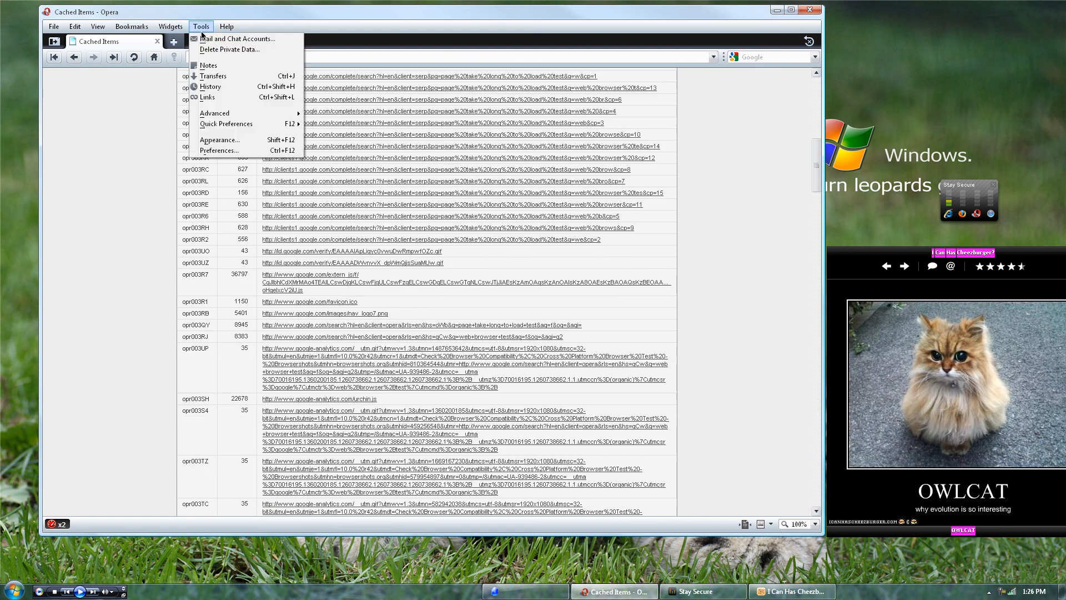
mouse_move(208, 66)
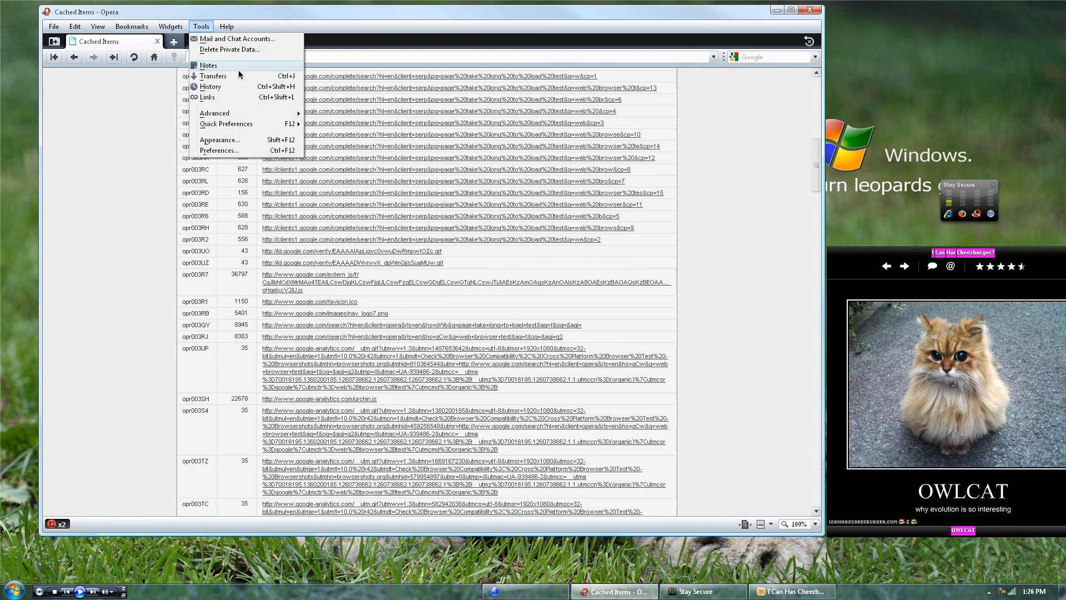
mouse_move(244, 86)
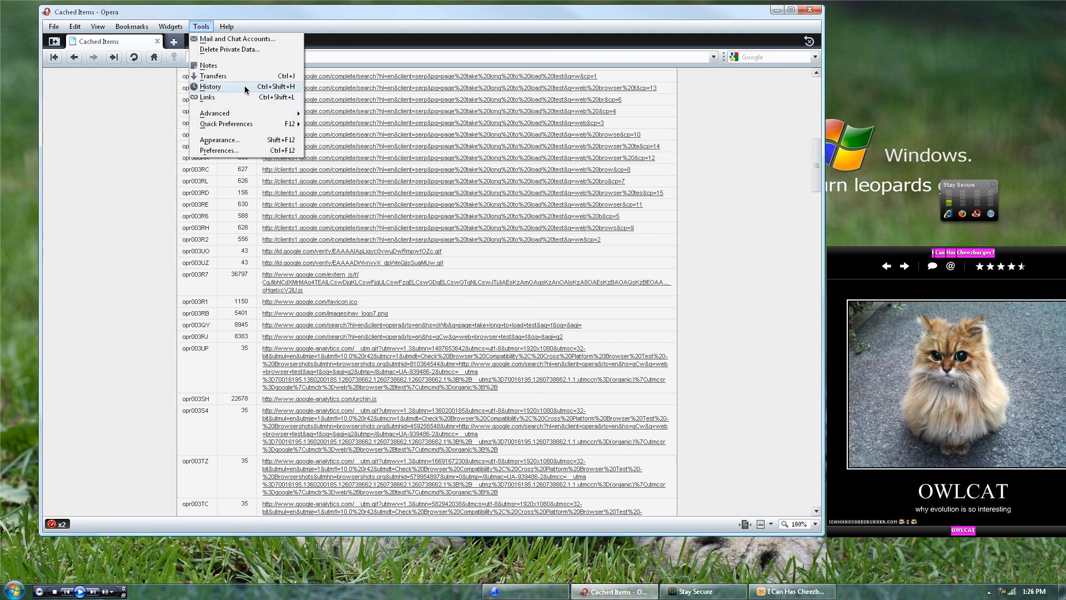
Show Transfers in a new tab, check its View options, then return to Cached Items.
left_click(212, 75)
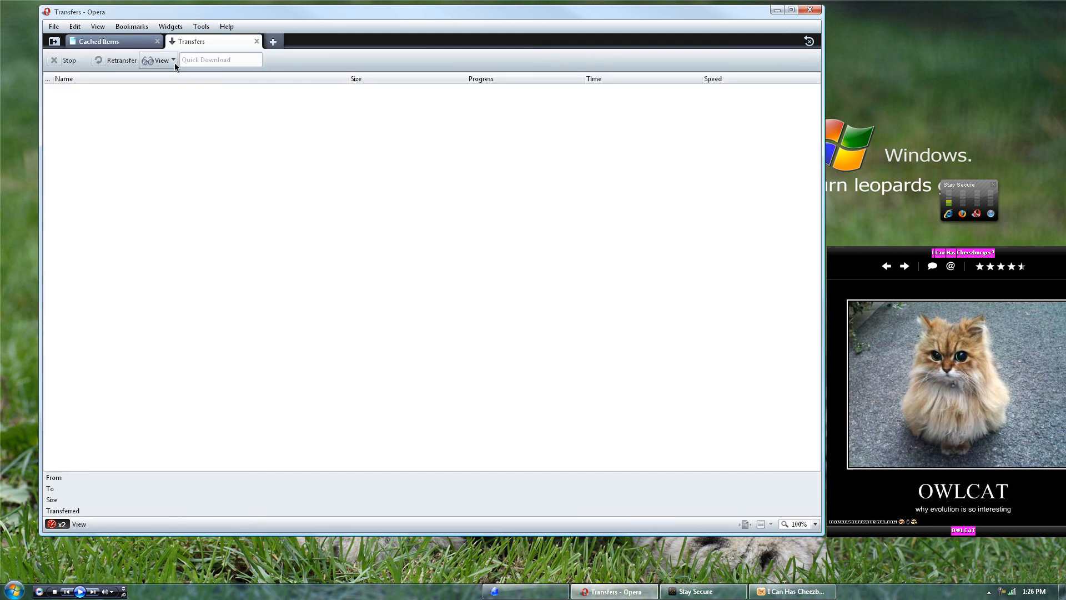
left_click(161, 60)
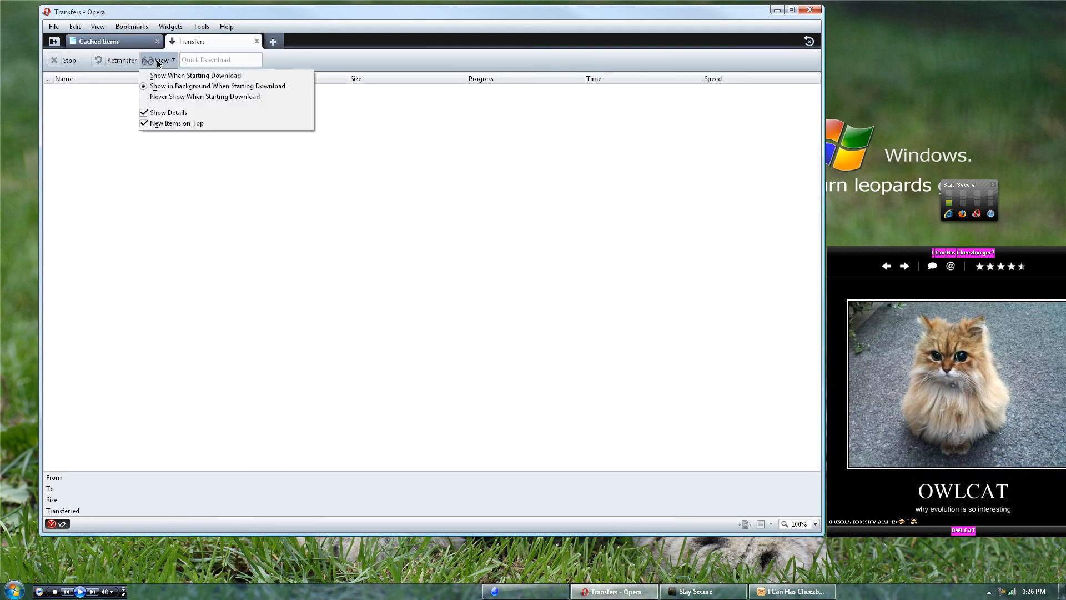
left_click(99, 41)
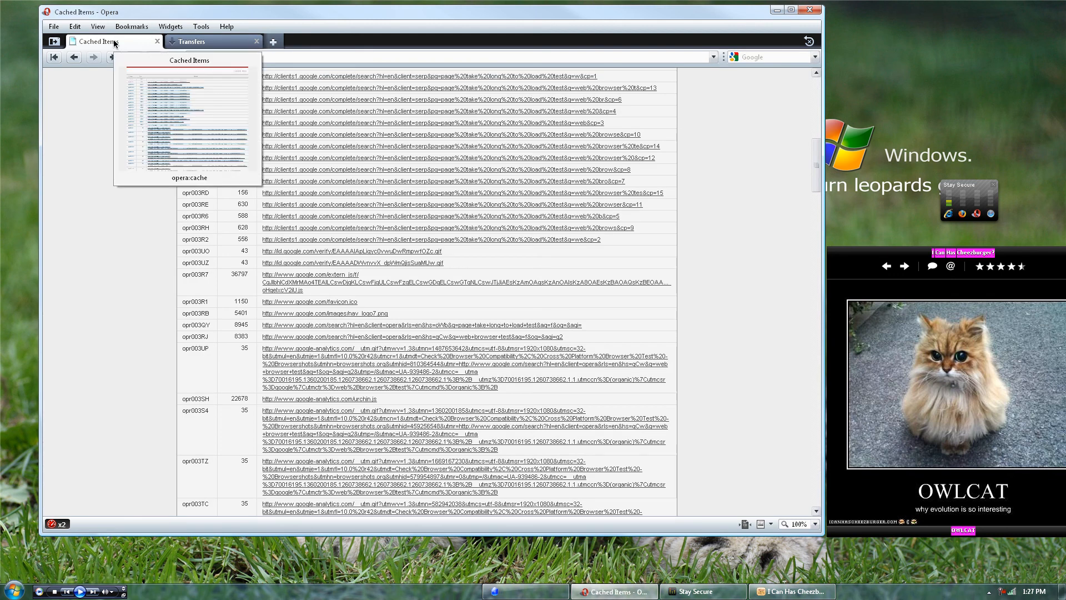
mouse_move(189, 122)
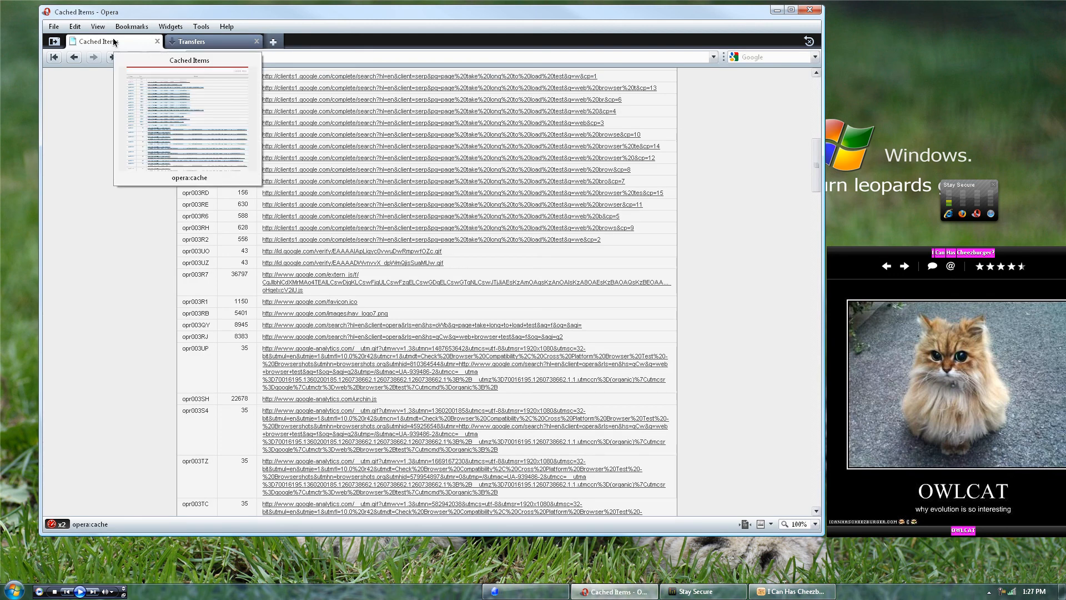